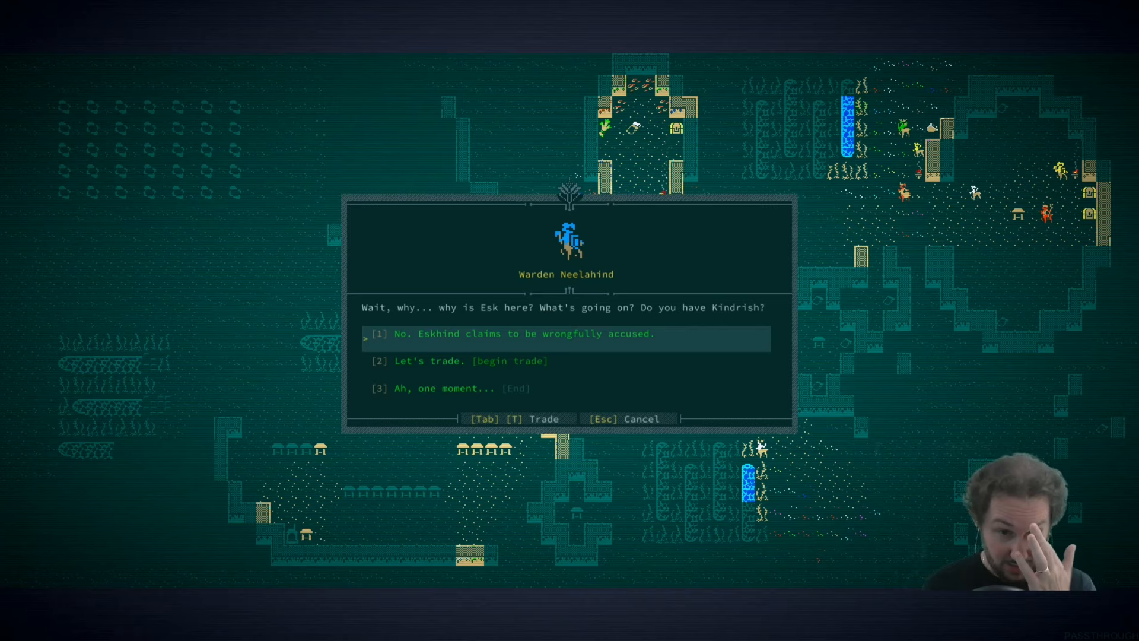
- Tell Warden Neelahind that Eskhind claims to be wrongfully accused, then highlight the investigation reply
{"action": "left_click", "coordinate": [524, 334]}
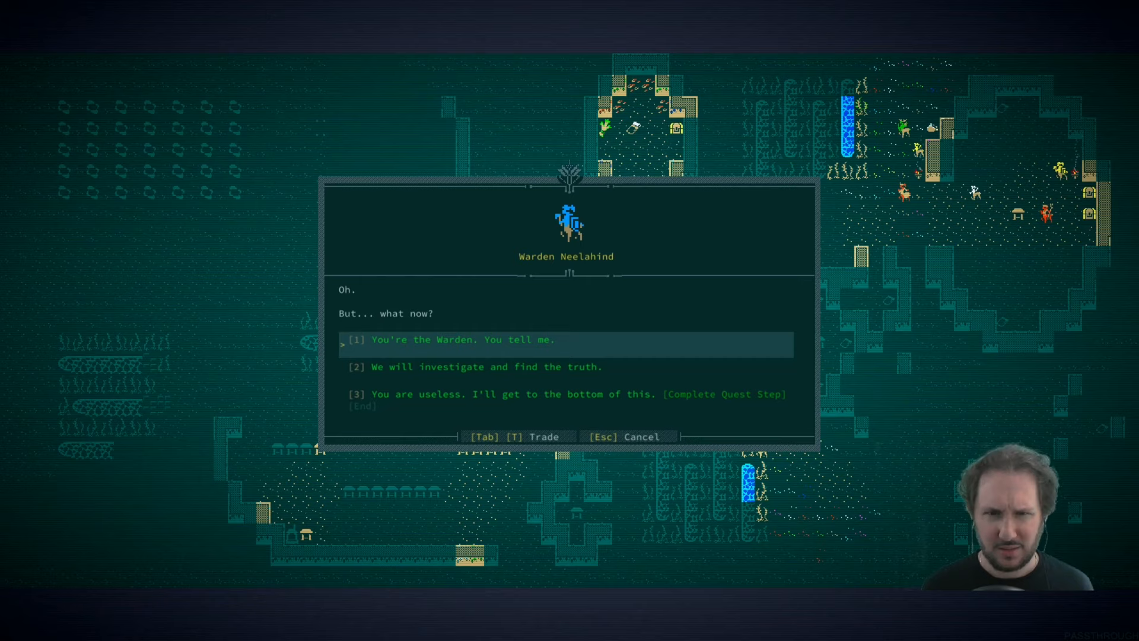
{"action": "key", "text": "down"}
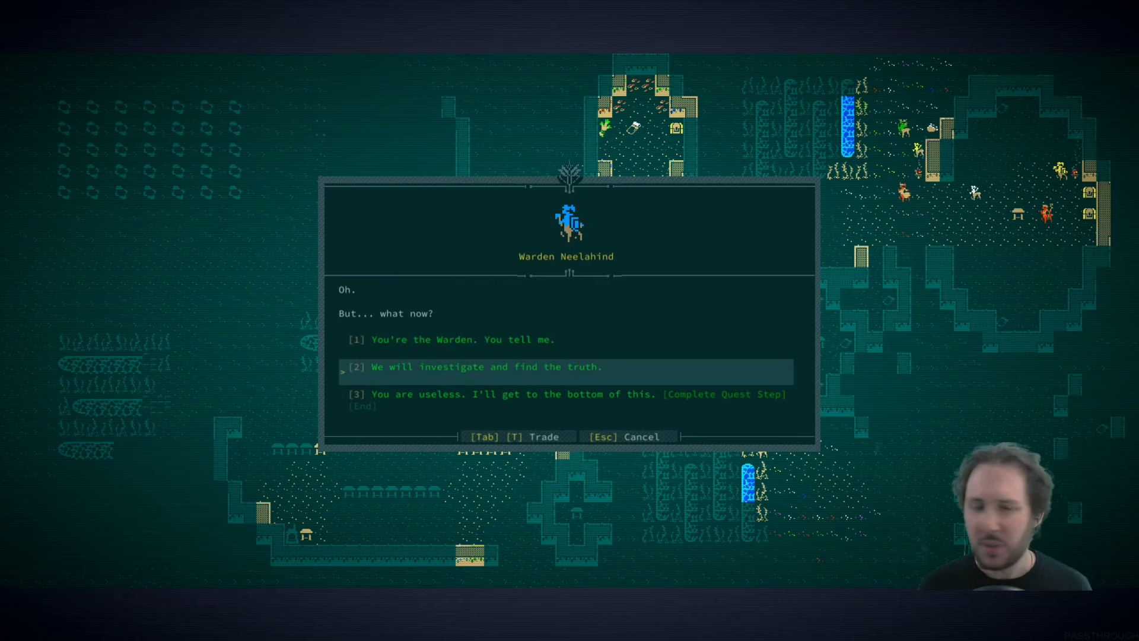
- Reply 'We will investigate and find the truth.' to the Warden
{"action": "left_click", "coordinate": [486, 367]}
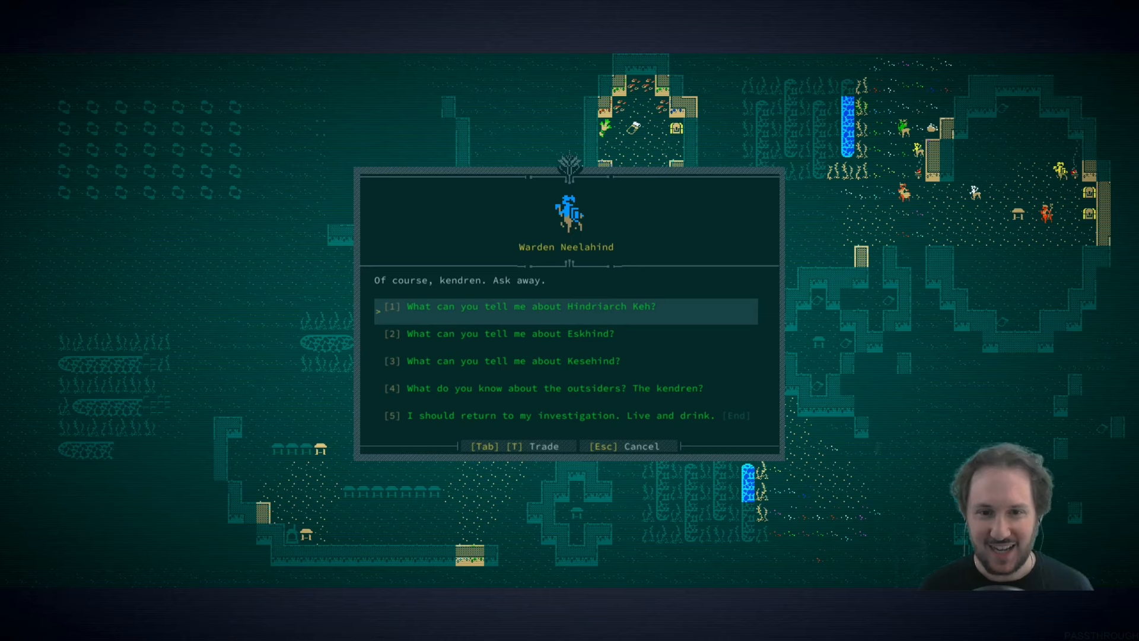
- Ask the Warden about Hindriarch Keh, then return to her question list
{"action": "key", "text": "down"}
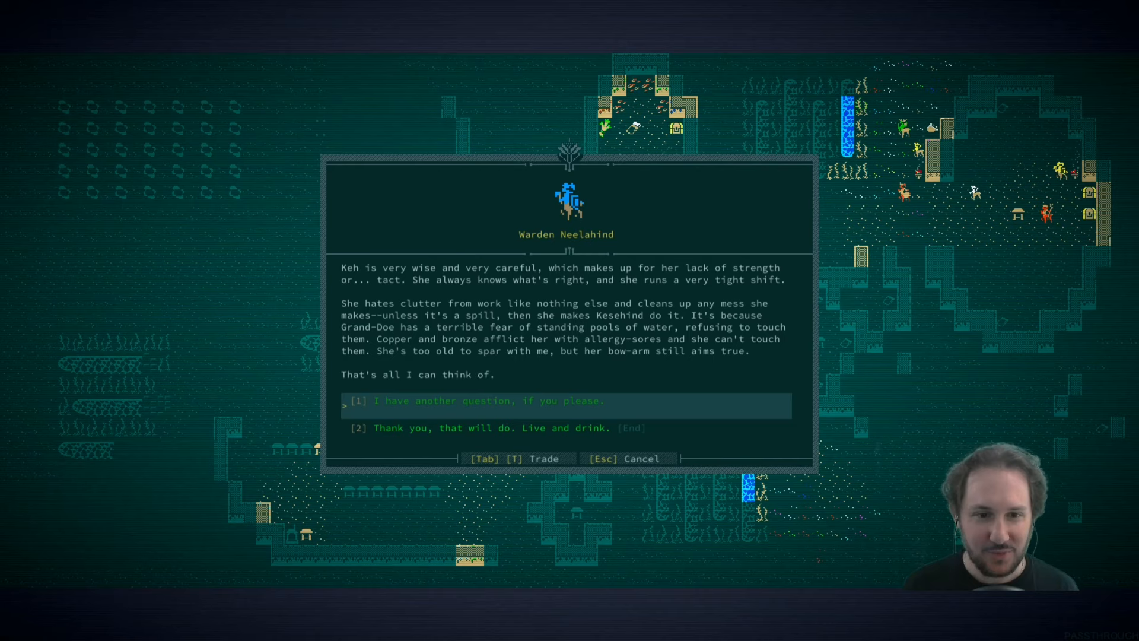
{"action": "left_click", "coordinate": [480, 400]}
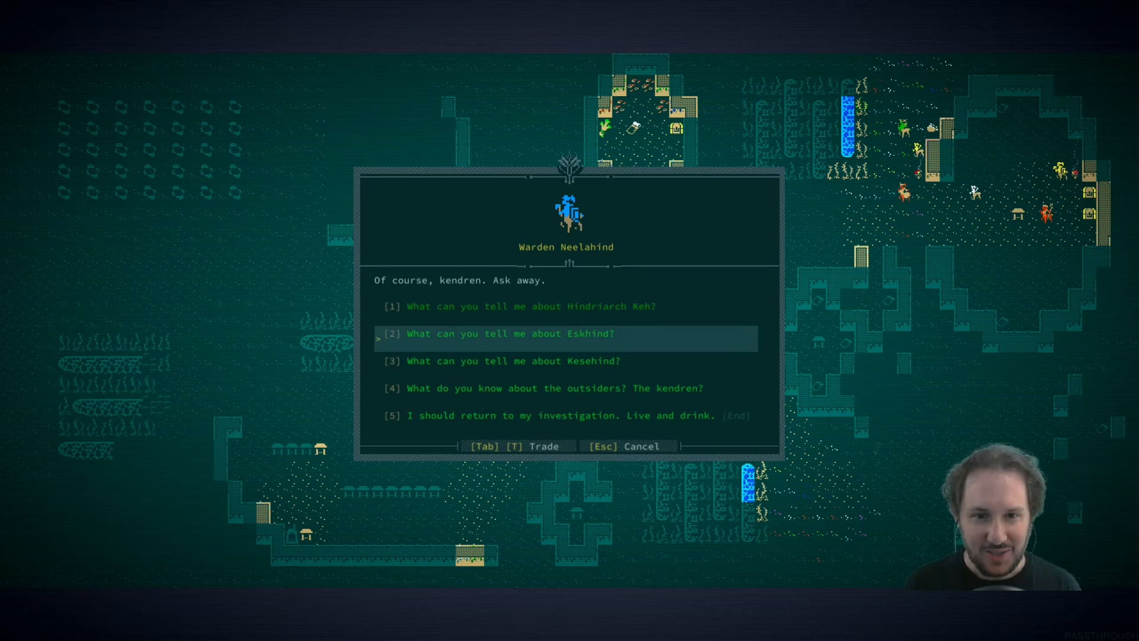
- Ask Warden Neelahind 'What can you tell me about Eskhind?'
{"action": "left_click", "coordinate": [509, 334]}
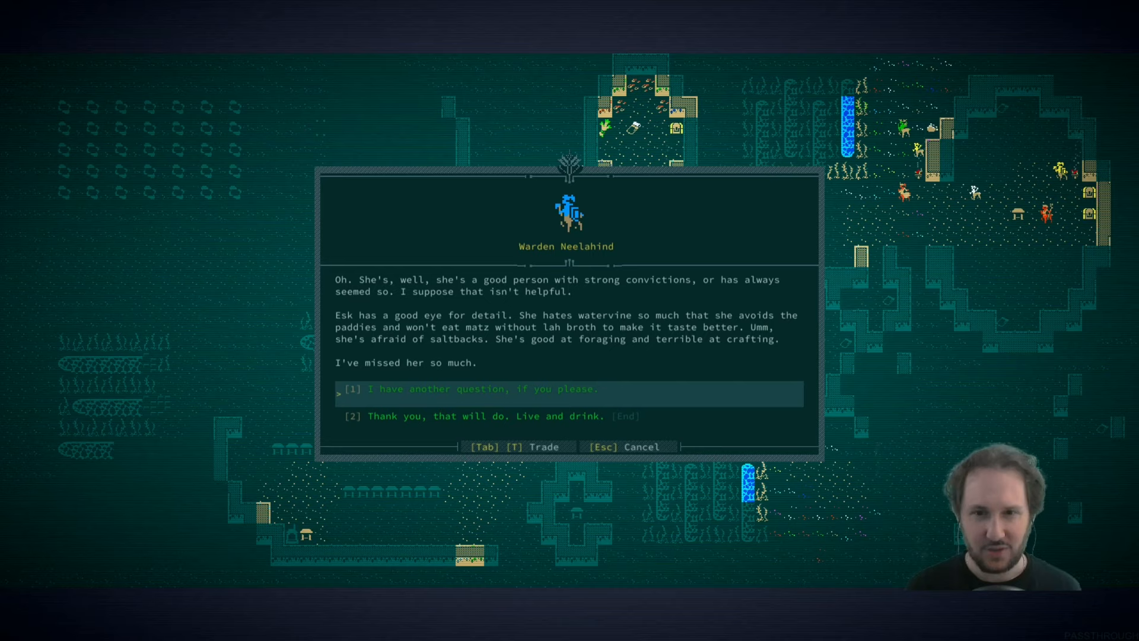
- Choose 'I have another question, if you please.' to ask the Warden about Kesehind
{"action": "left_click", "coordinate": [481, 388]}
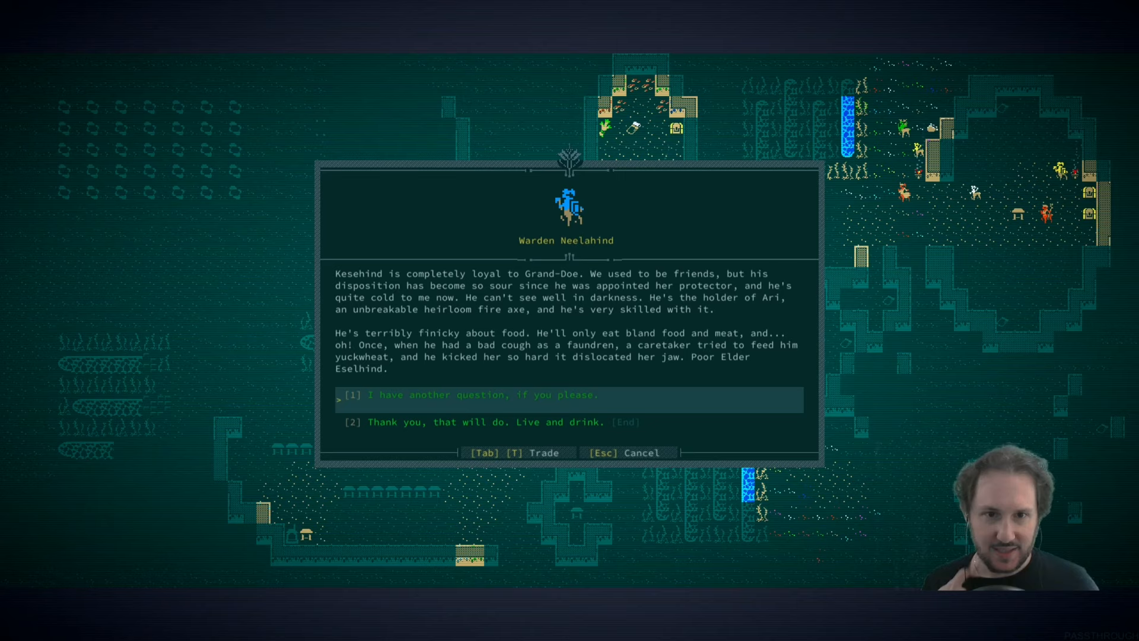
{"action": "left_click", "coordinate": [483, 394]}
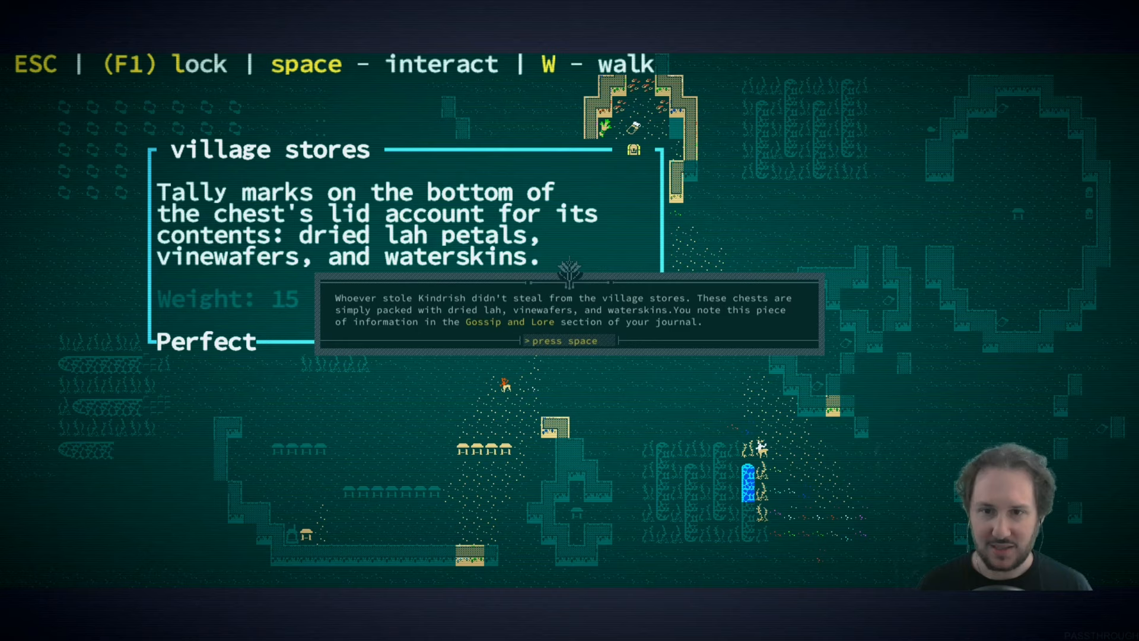
- Dismiss the journal notice that the thief didn't steal from the village stores
{"action": "key", "text": "space"}
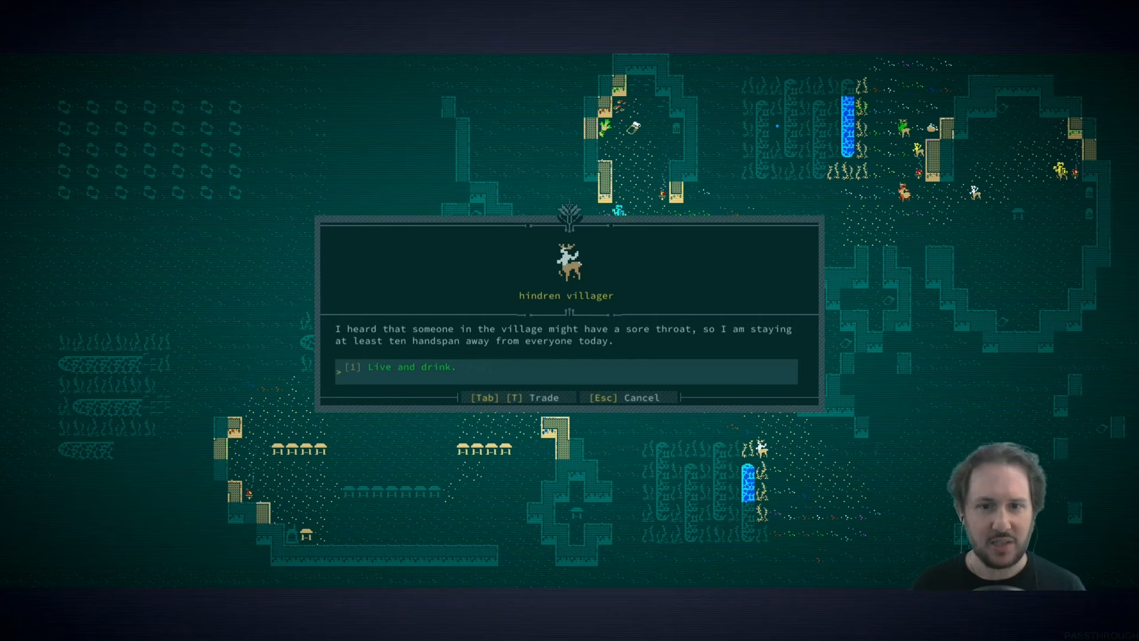
- End talks with the hindren and faundren villagers, dismissing the gossip journal notice
{"action": "left_click", "coordinate": [411, 366]}
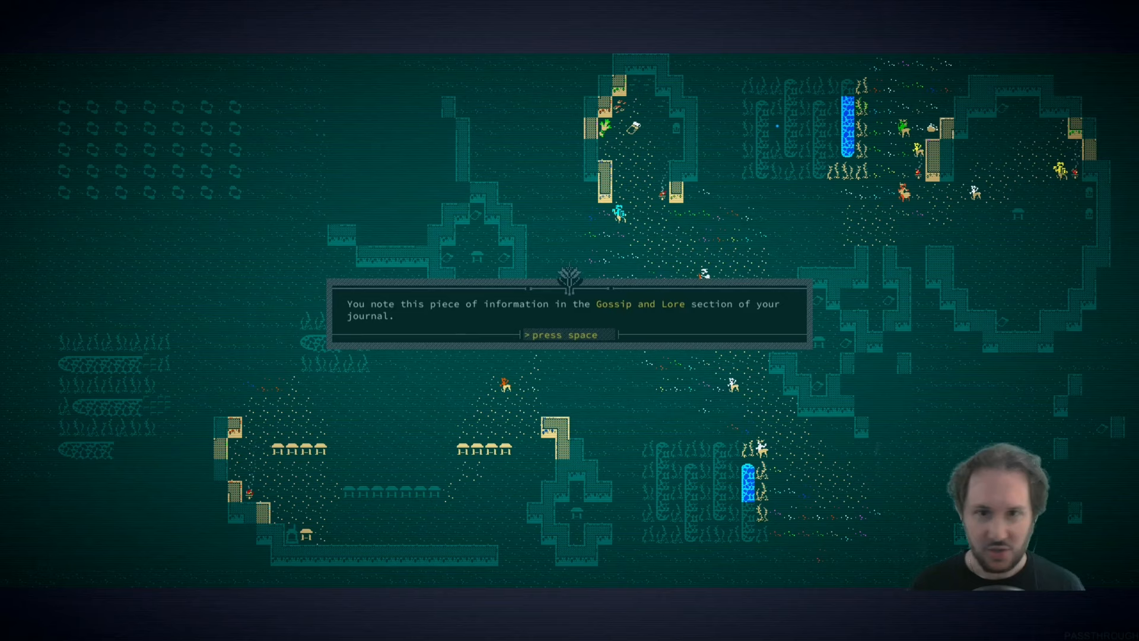
{"action": "key", "text": "space"}
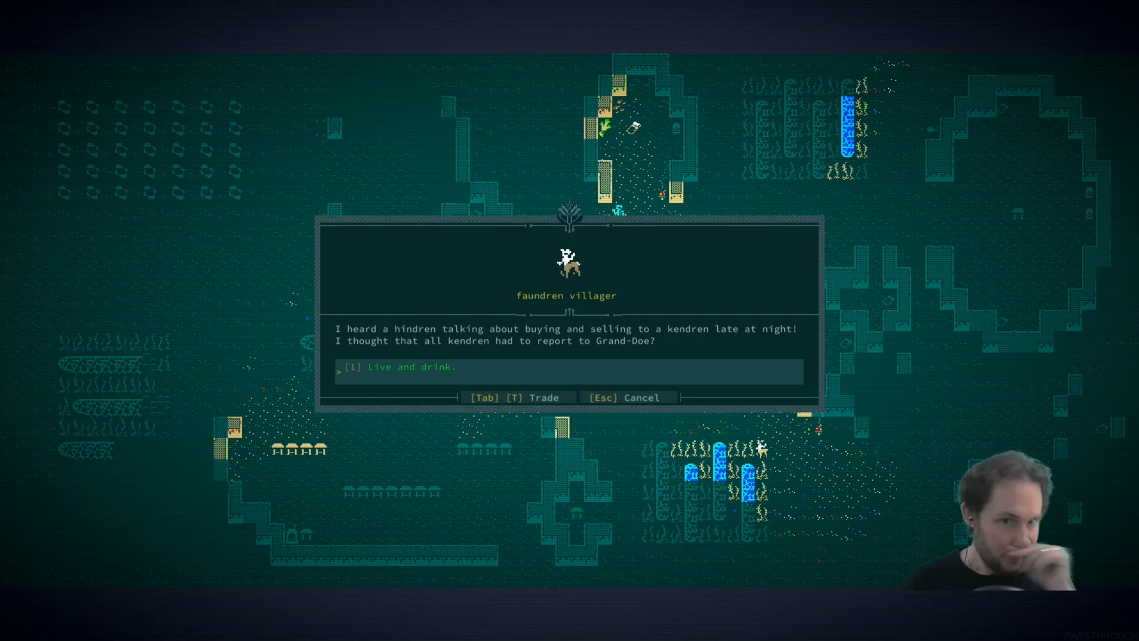
{"action": "left_click", "coordinate": [411, 367]}
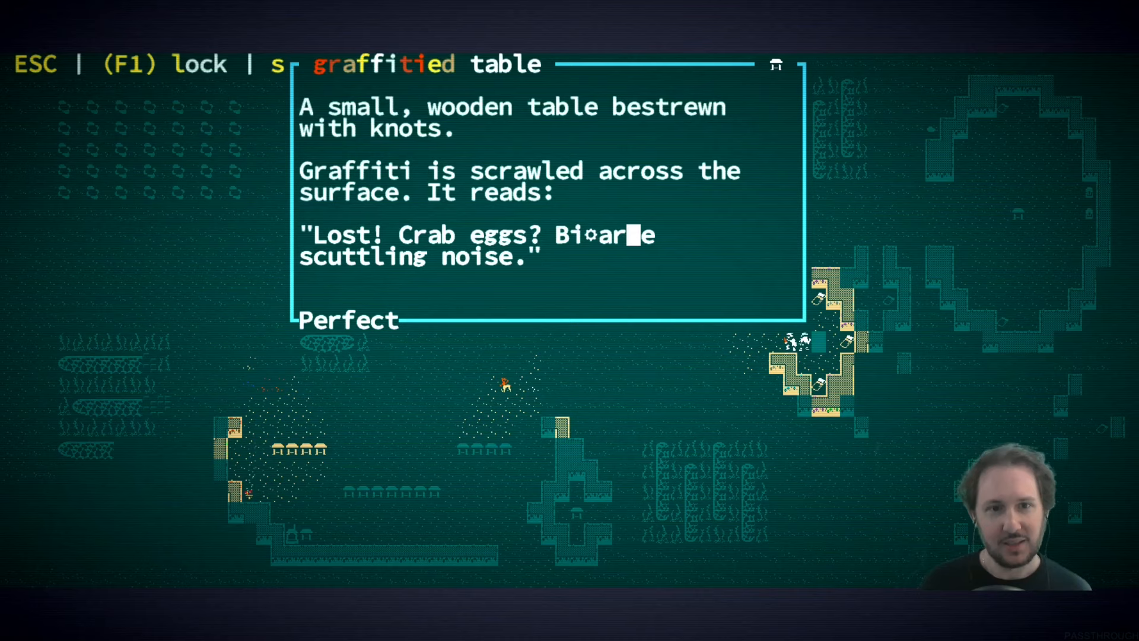
- Close the graffitied table's description about lost crab eggs
{"action": "key", "text": "Escape"}
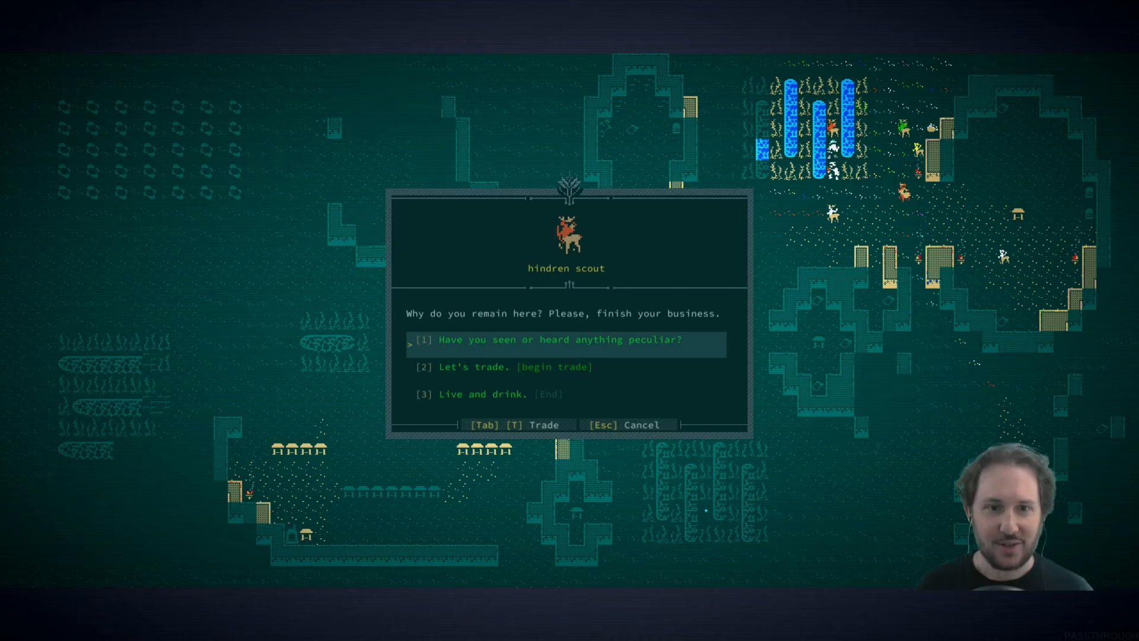
- Ask the hindren scout about anything peculiar, then end with 'Live and drink.'
{"action": "left_click", "coordinate": [547, 340]}
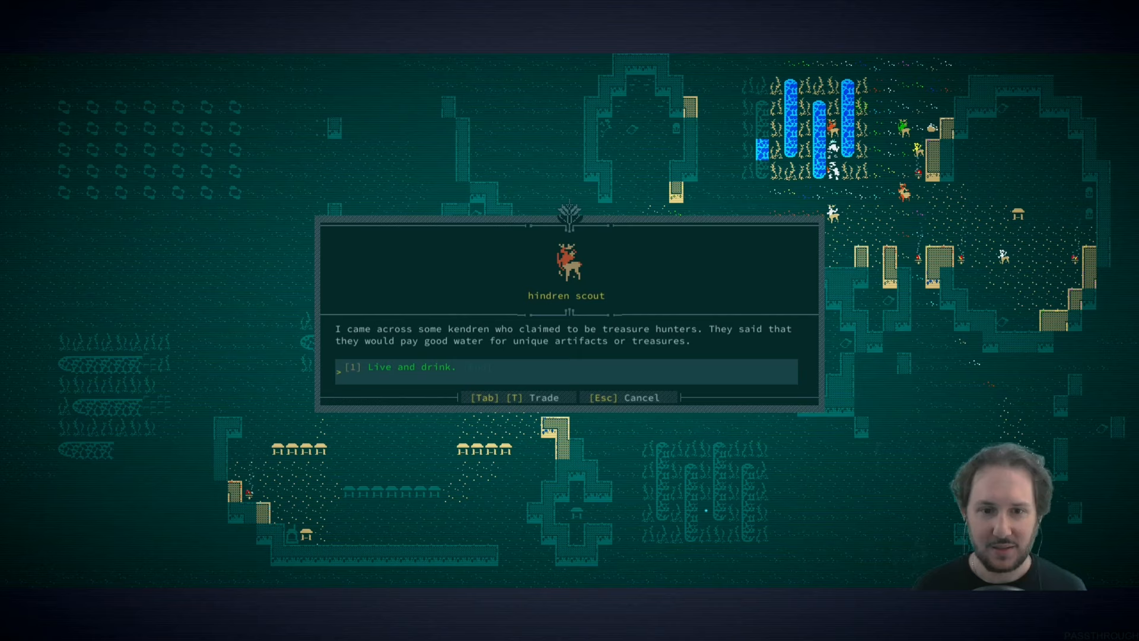
{"action": "left_click", "coordinate": [404, 366]}
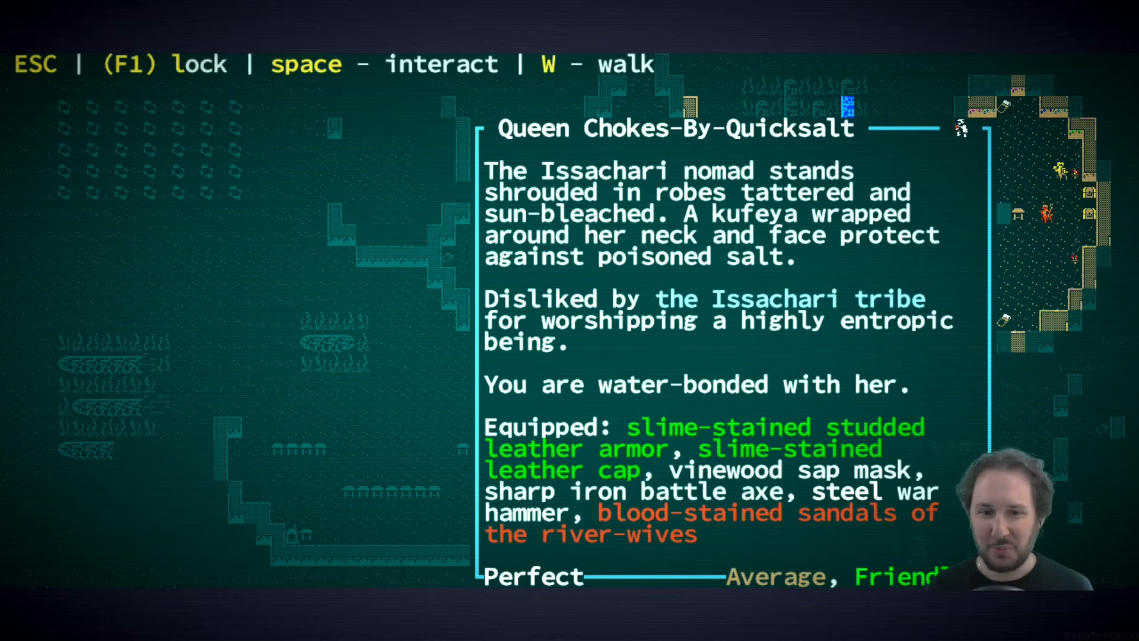
- Close Queen Chokes-By-Quicksalt's description and leave look mode for the village map
{"action": "key", "text": "escape"}
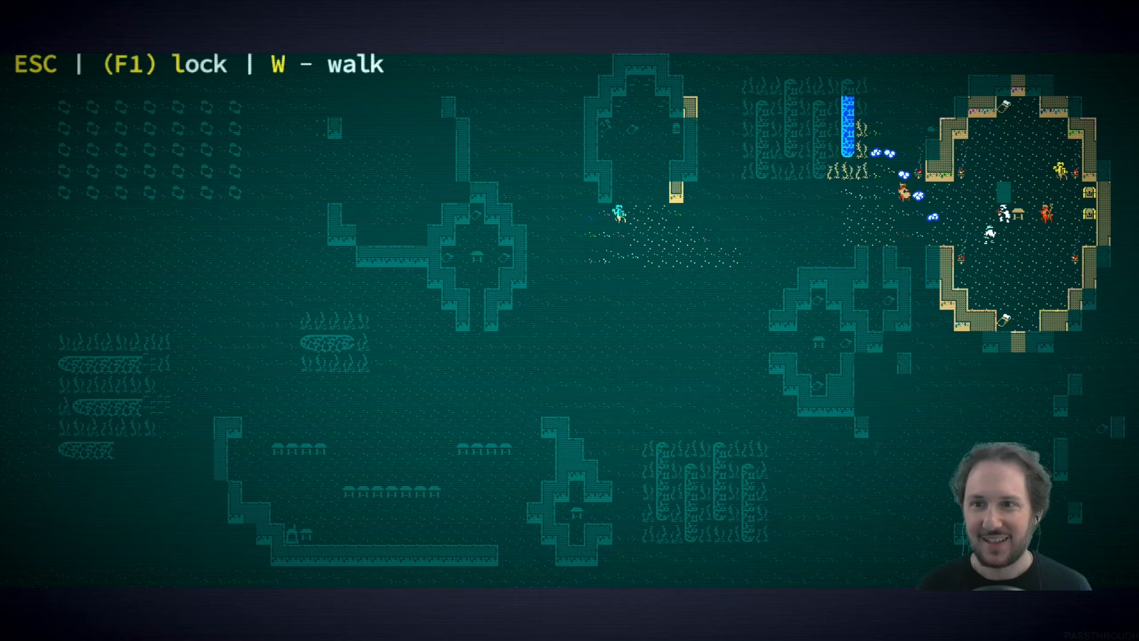
{"action": "key", "text": "space"}
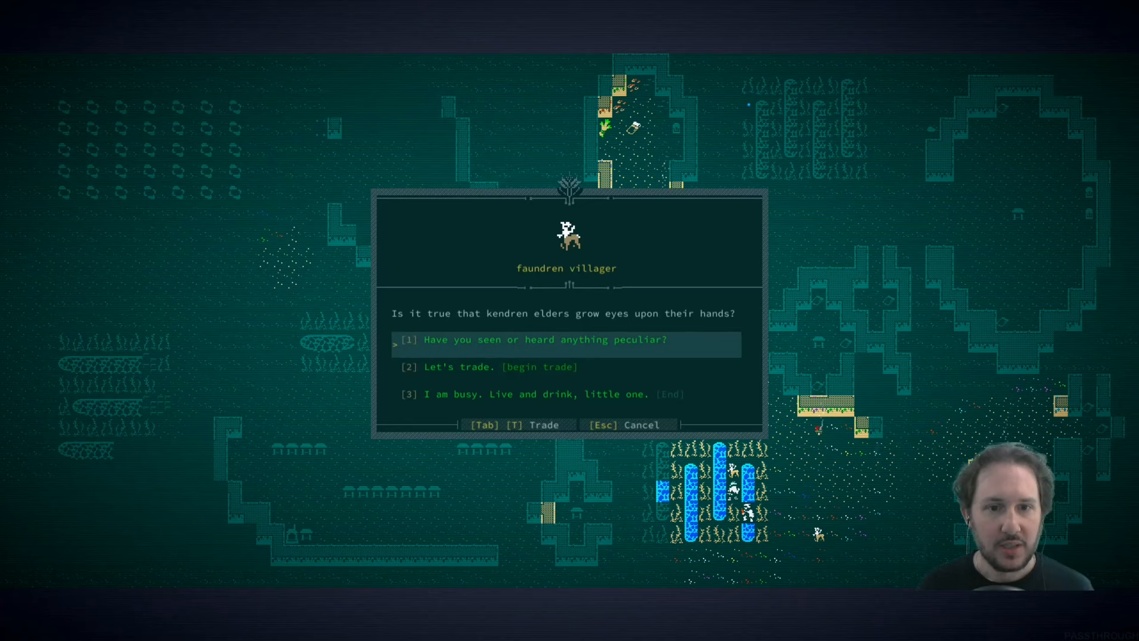
- Pick option [1] 'Have you seen or heard anything peculiar?' with the faundren villager
{"action": "key", "text": "Escape"}
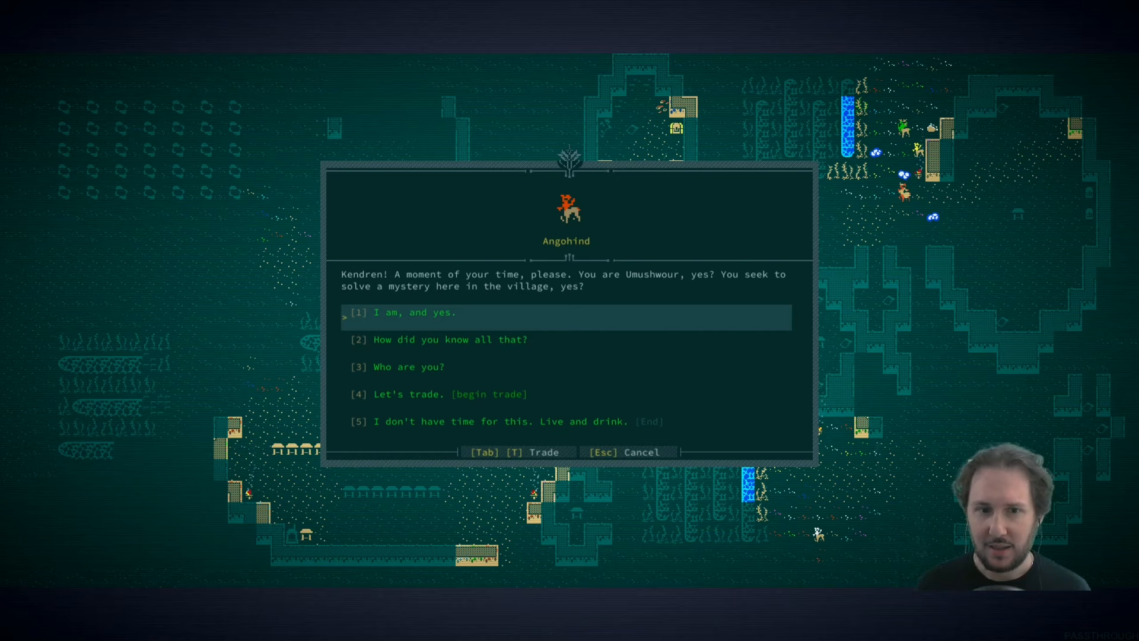
- Answer Angohind with 'I am, and yes.' and then 'I am listening.'
{"action": "left_click", "coordinate": [450, 339]}
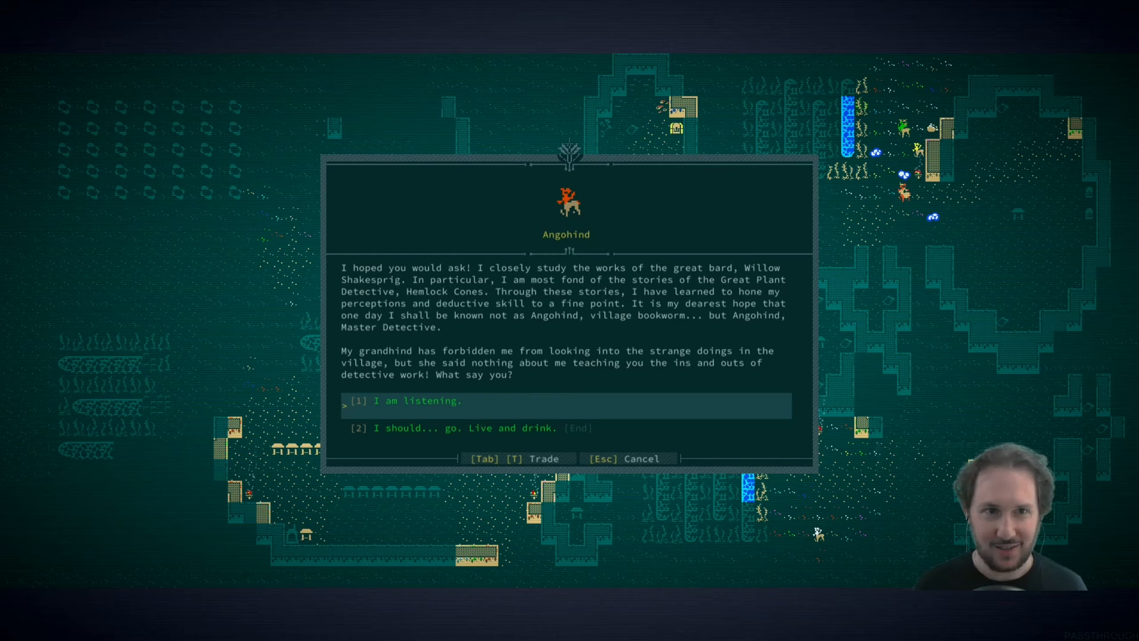
{"action": "left_click", "coordinate": [417, 401]}
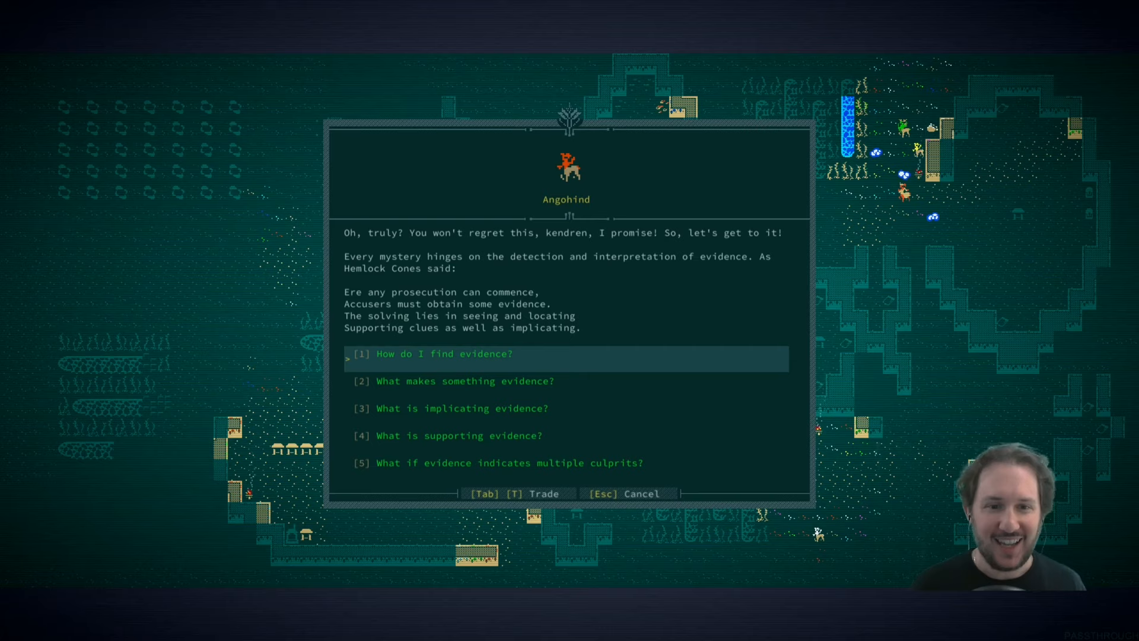
- Ask Angohind how to find evidence, then about supporting and implicating evidence
{"action": "left_click", "coordinate": [444, 353]}
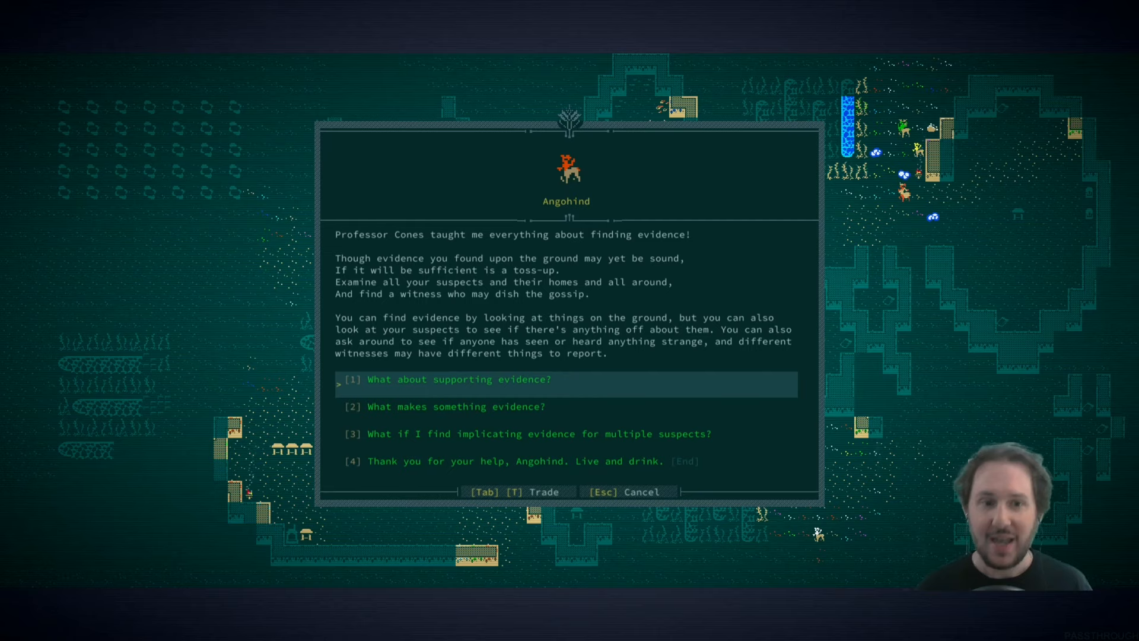
{"action": "left_click", "coordinate": [459, 379]}
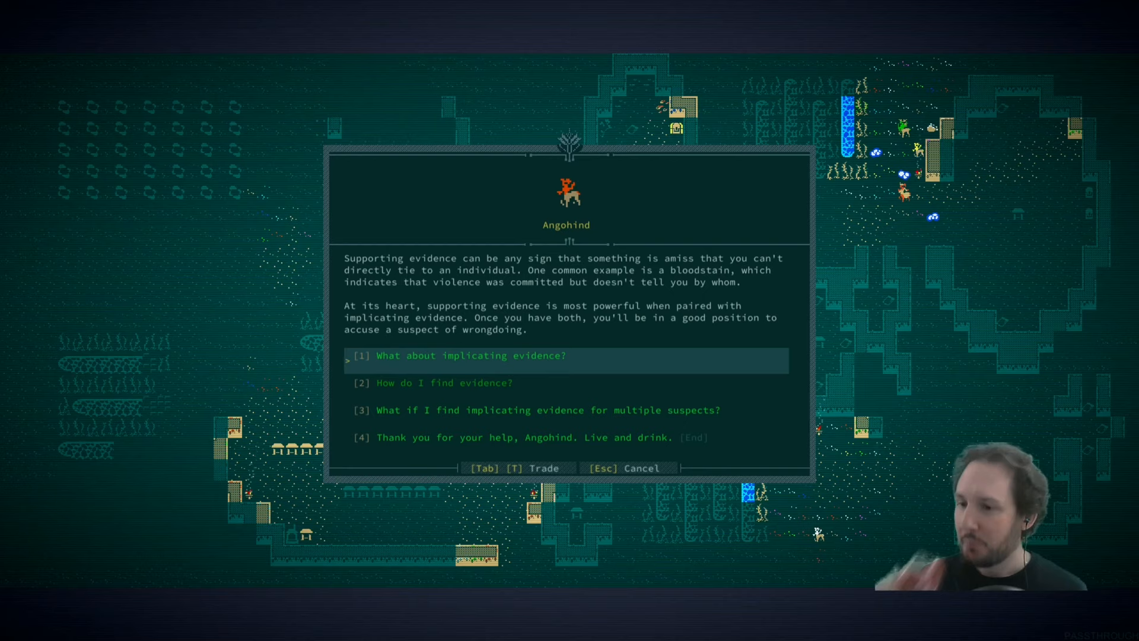
{"action": "left_click", "coordinate": [468, 355]}
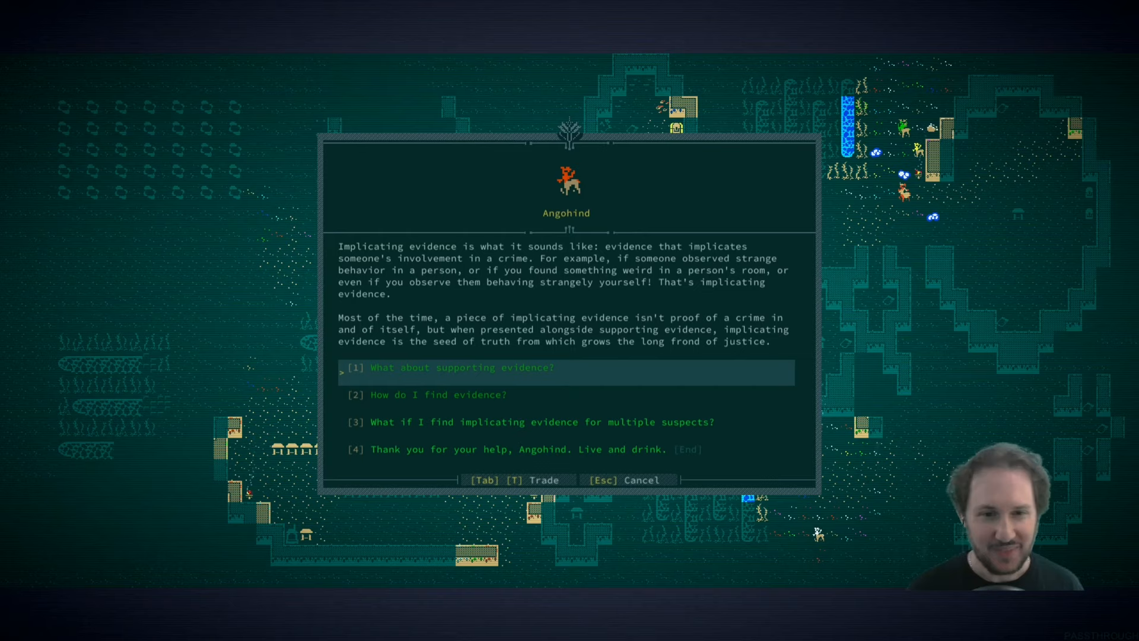
- Ask about evidence against multiple suspects and wrong accusations, then say you have further questions
{"action": "left_click", "coordinate": [462, 367]}
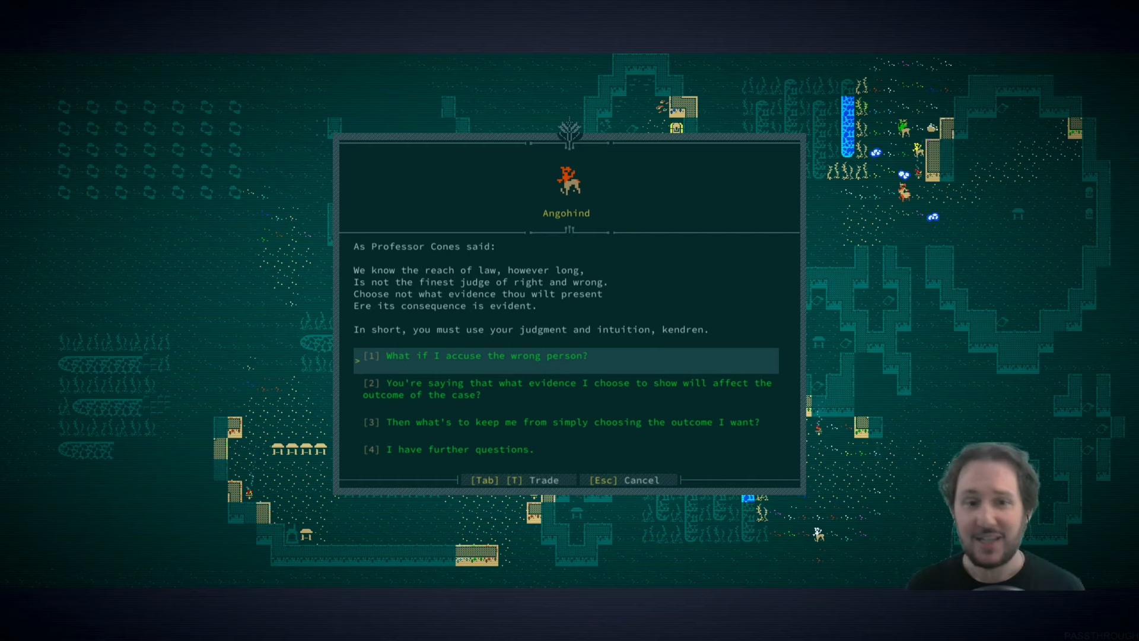
{"action": "left_click", "coordinate": [474, 356]}
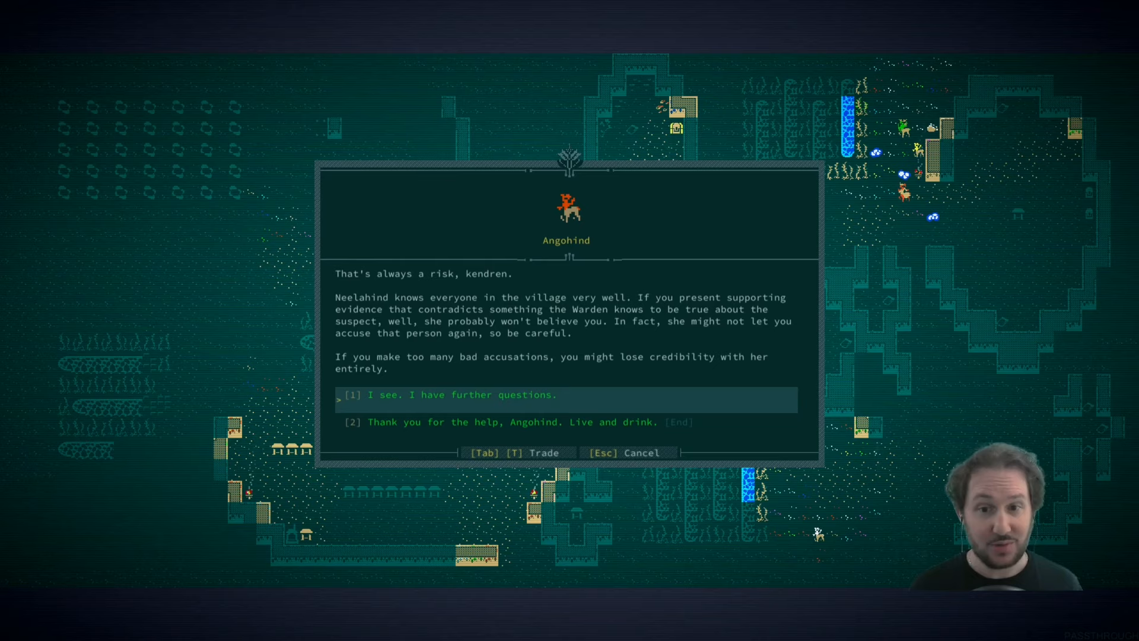
{"action": "left_click", "coordinate": [455, 395]}
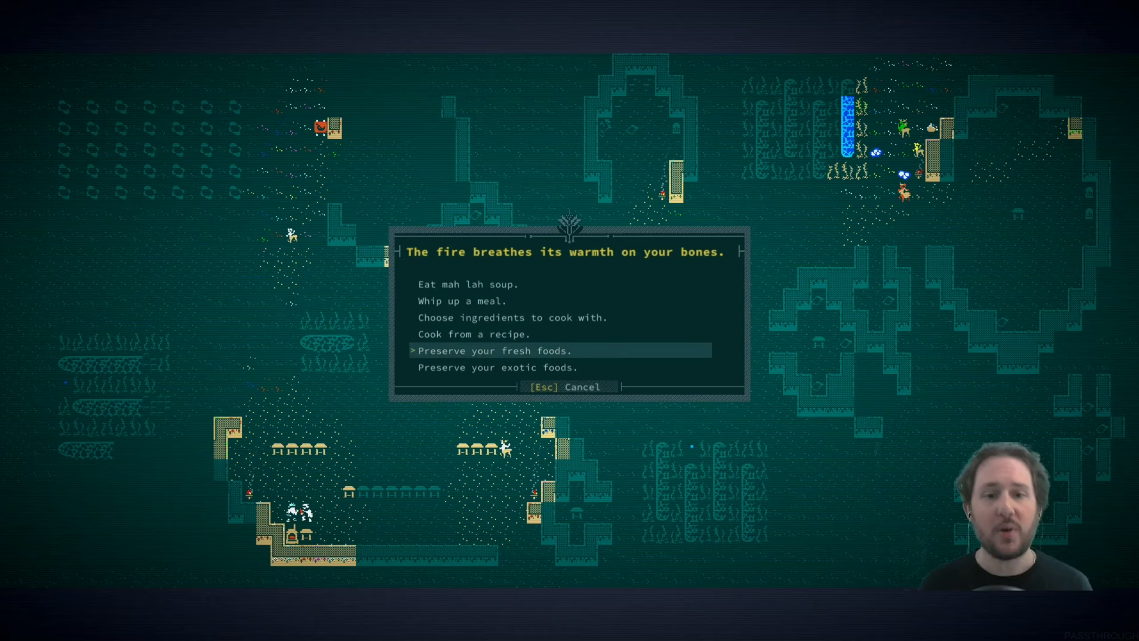
- Preserve fresh foods: vinewafers into sheaf, dried lah petals, boar meat into jerky
{"action": "left_click", "coordinate": [497, 368]}
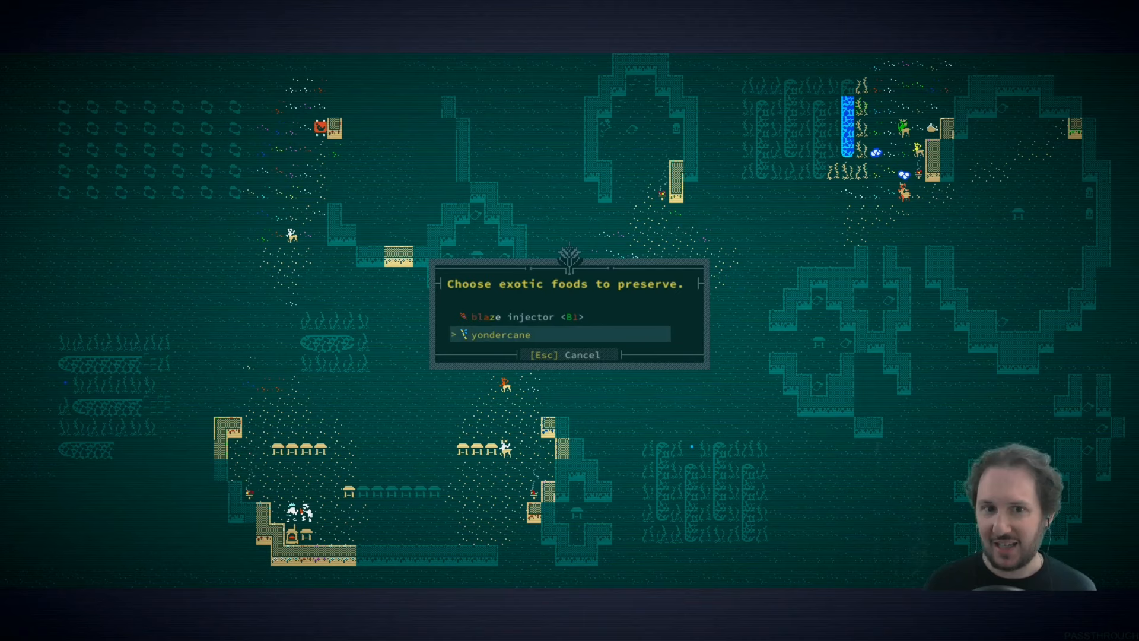
{"action": "key", "text": "Escape"}
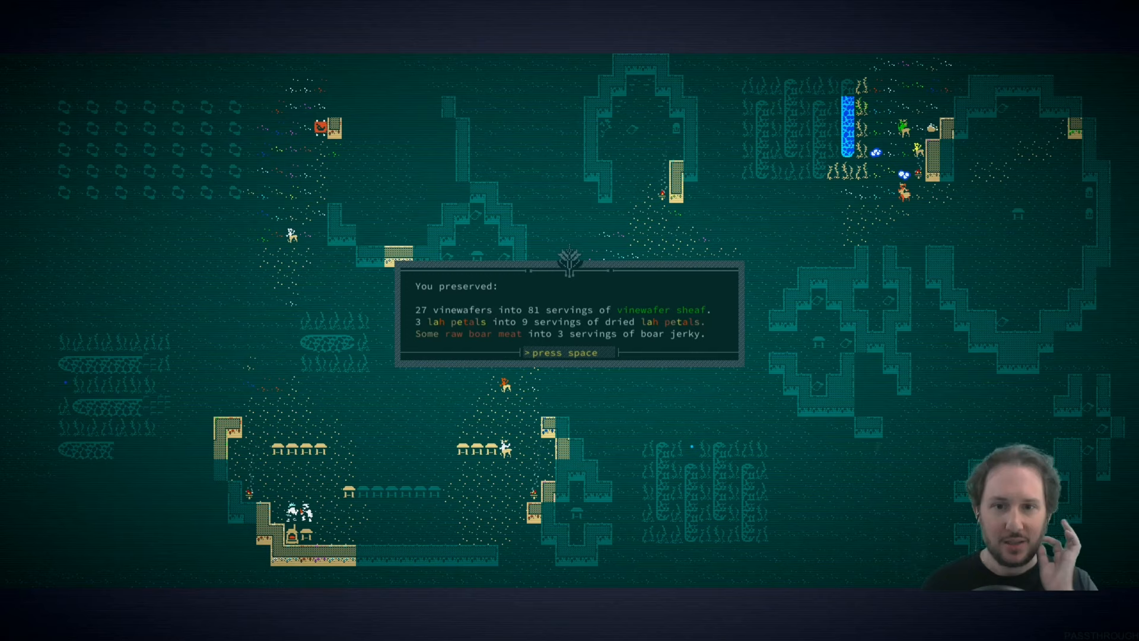
{"action": "key", "text": "space"}
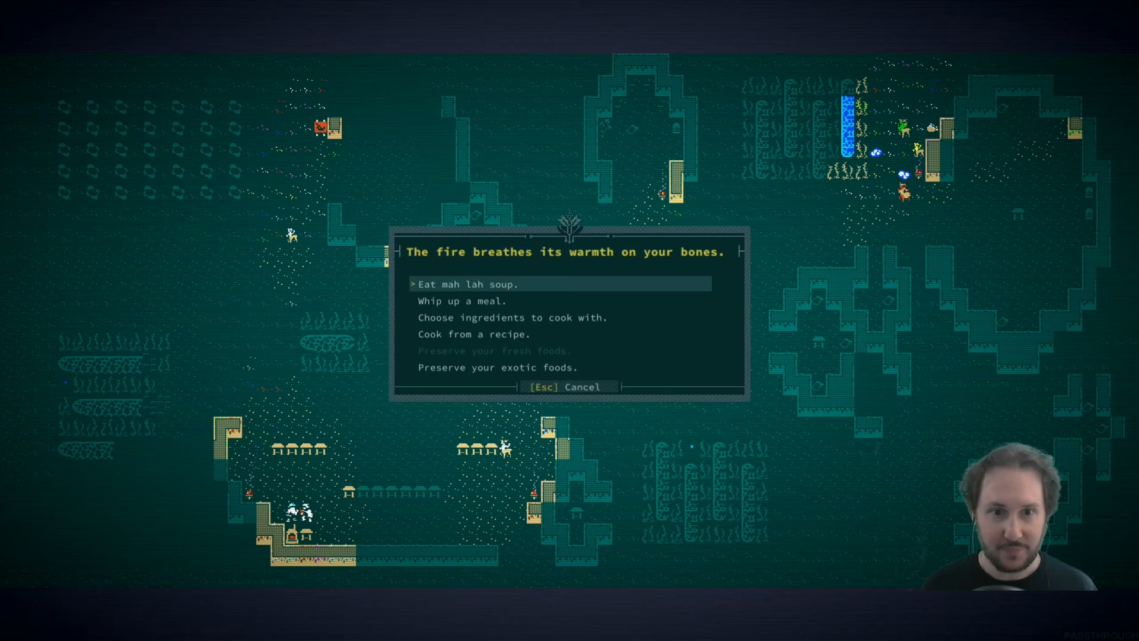
- Cook and eat a meal using the canteen of honey and vinewafer sheaf
{"action": "left_click", "coordinate": [512, 317]}
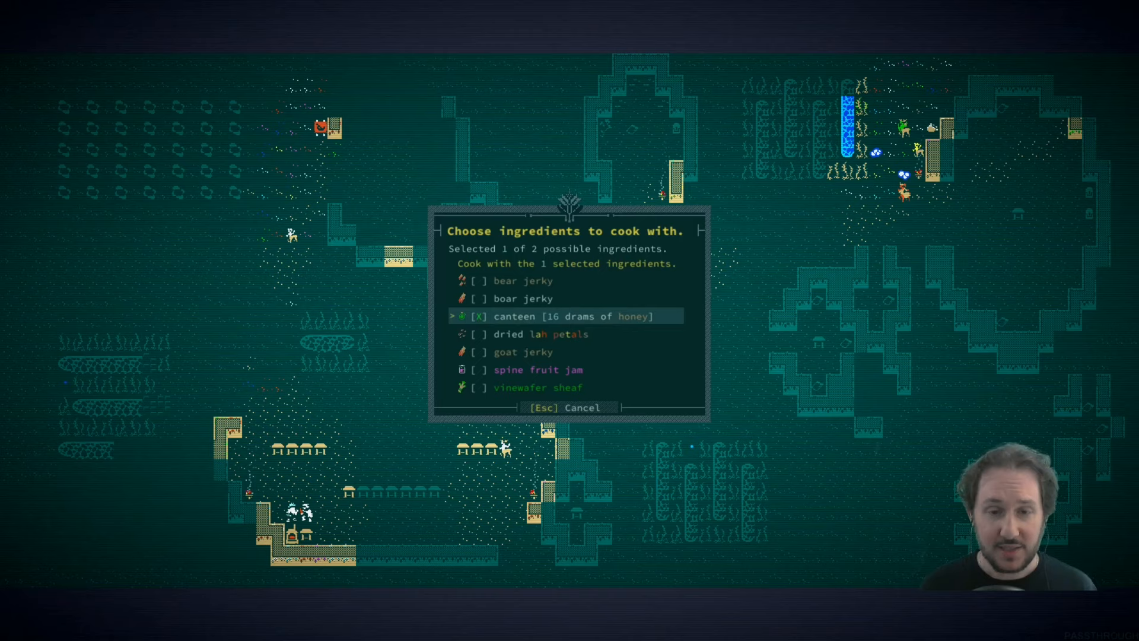
{"action": "key", "text": "Down"}
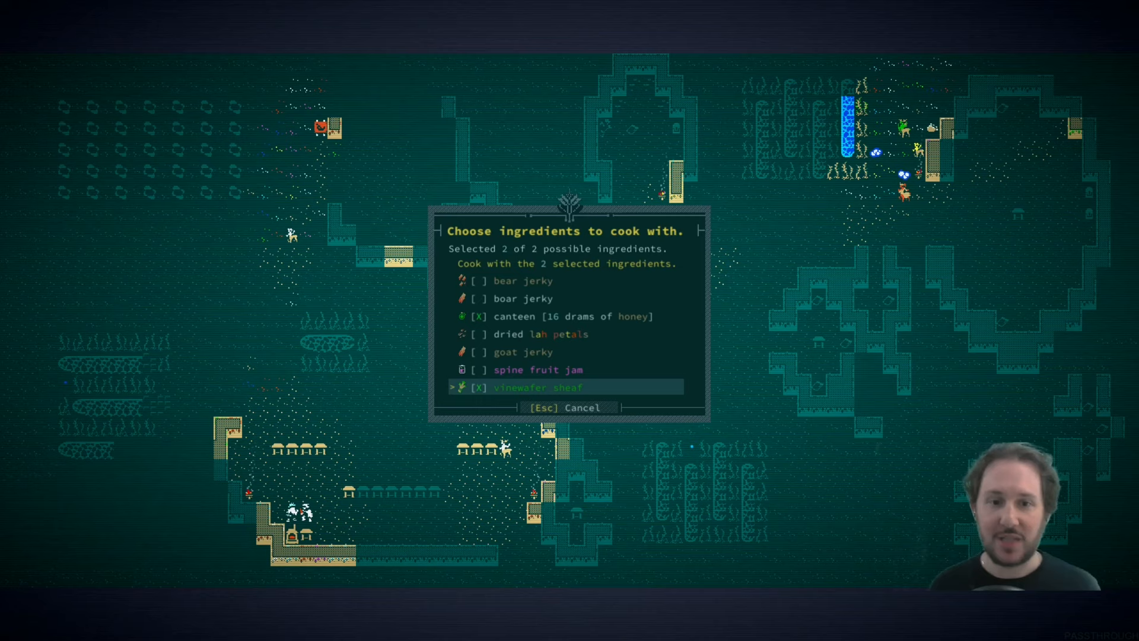
{"action": "key", "text": "down"}
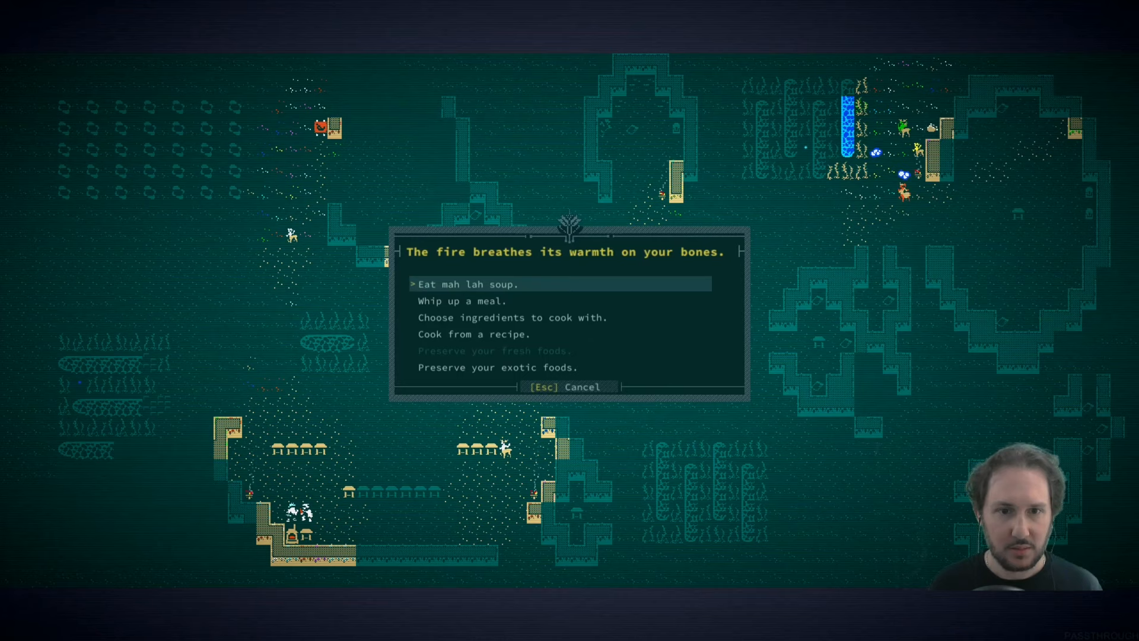
{"action": "left_click", "coordinate": [512, 318]}
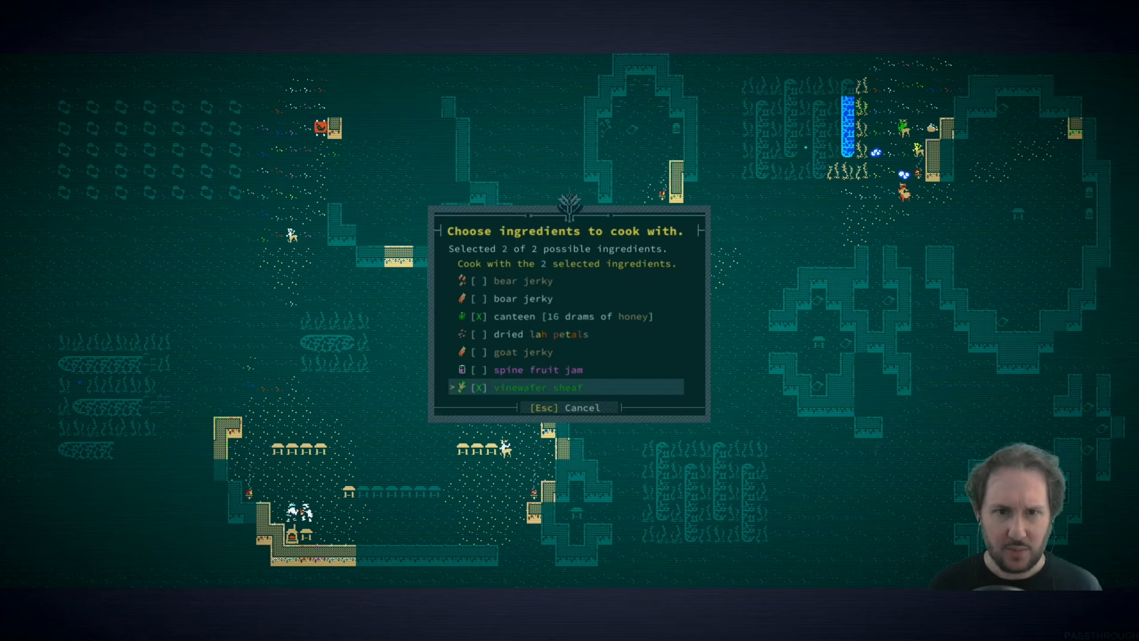
{"action": "key", "text": "up"}
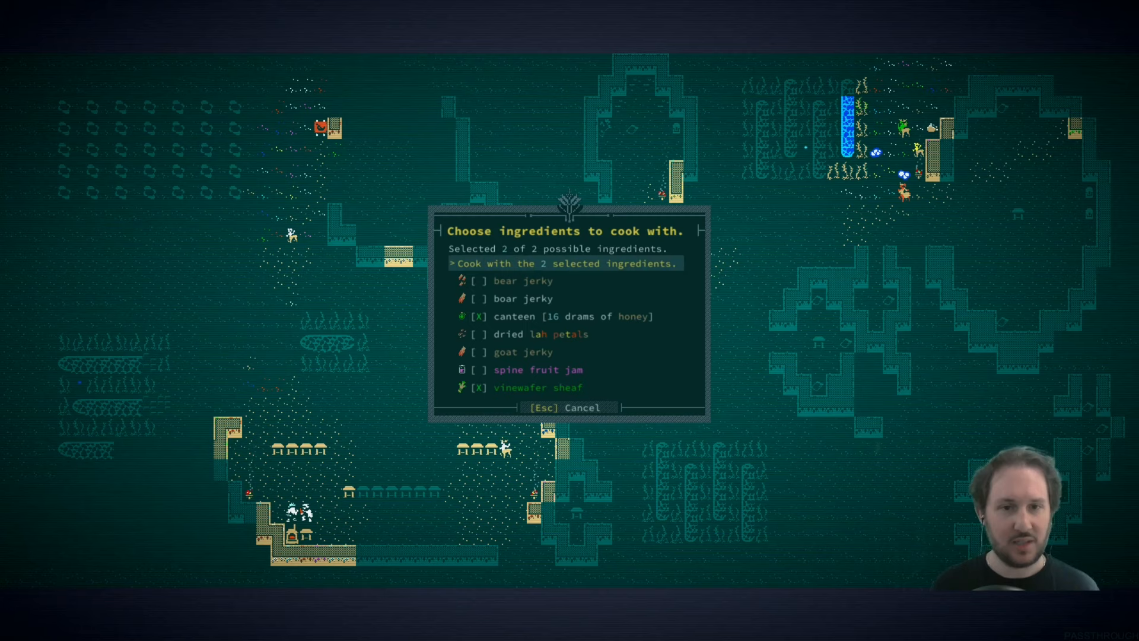
{"action": "left_click", "coordinate": [565, 264]}
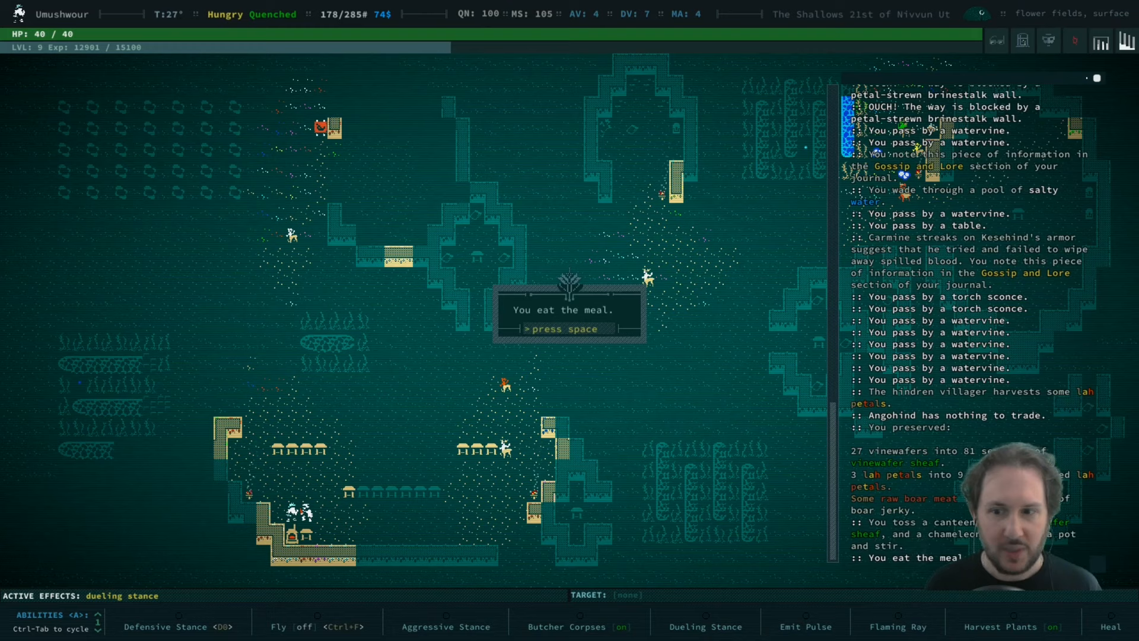
- Dismiss the message about the eaten meal
{"action": "key", "text": "space"}
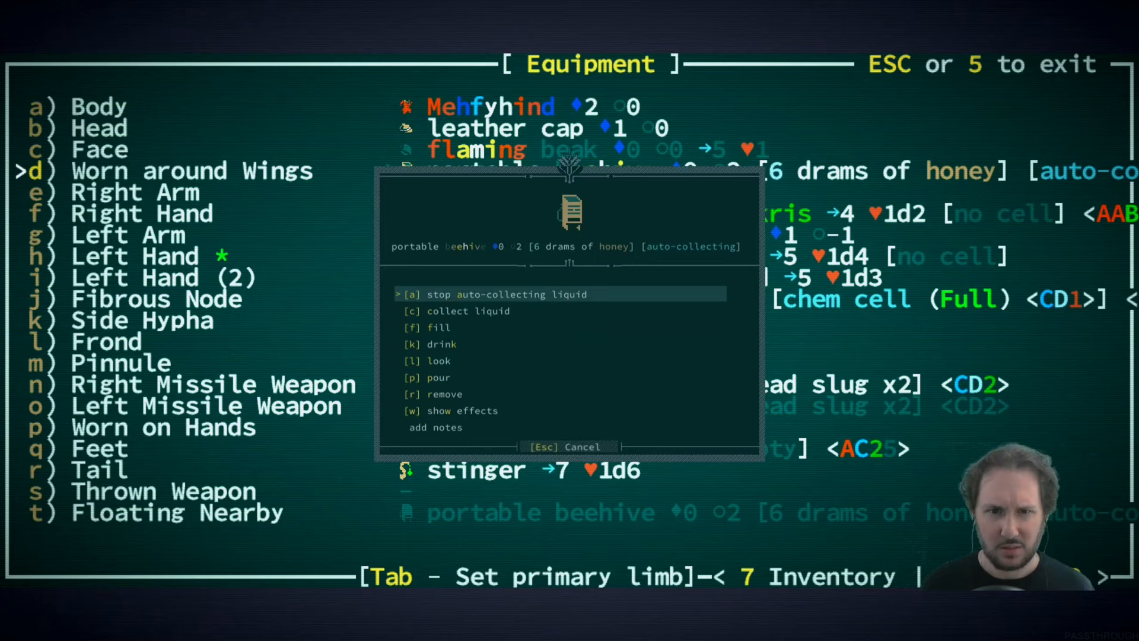
{"action": "key", "text": "Escape"}
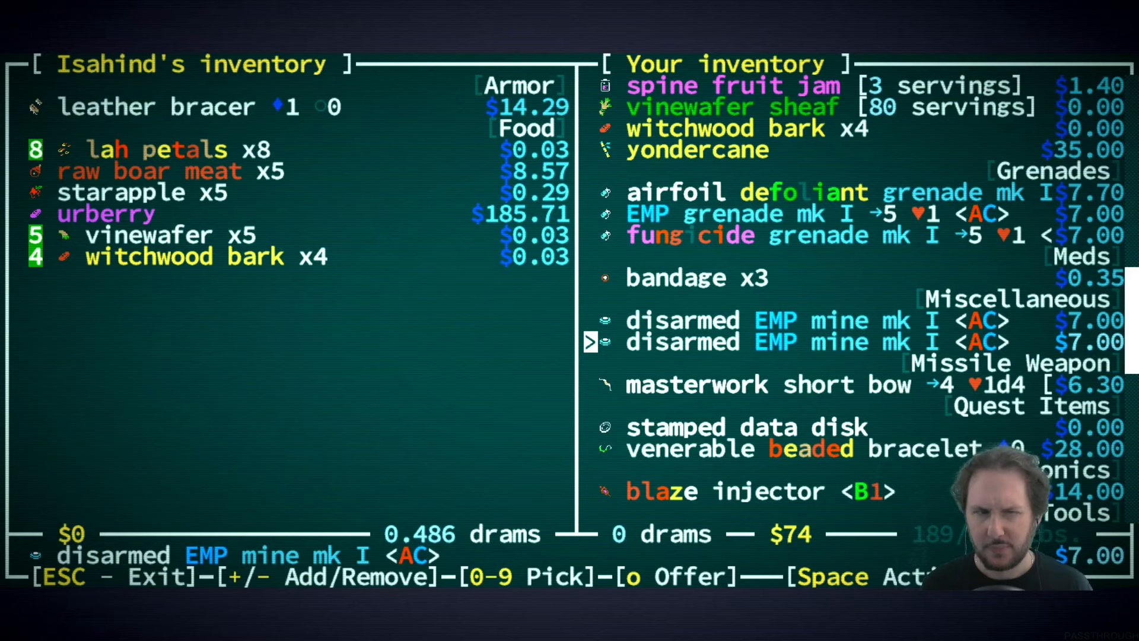
{"action": "scroll", "scroll_direction": "down", "scroll_amount": 3}
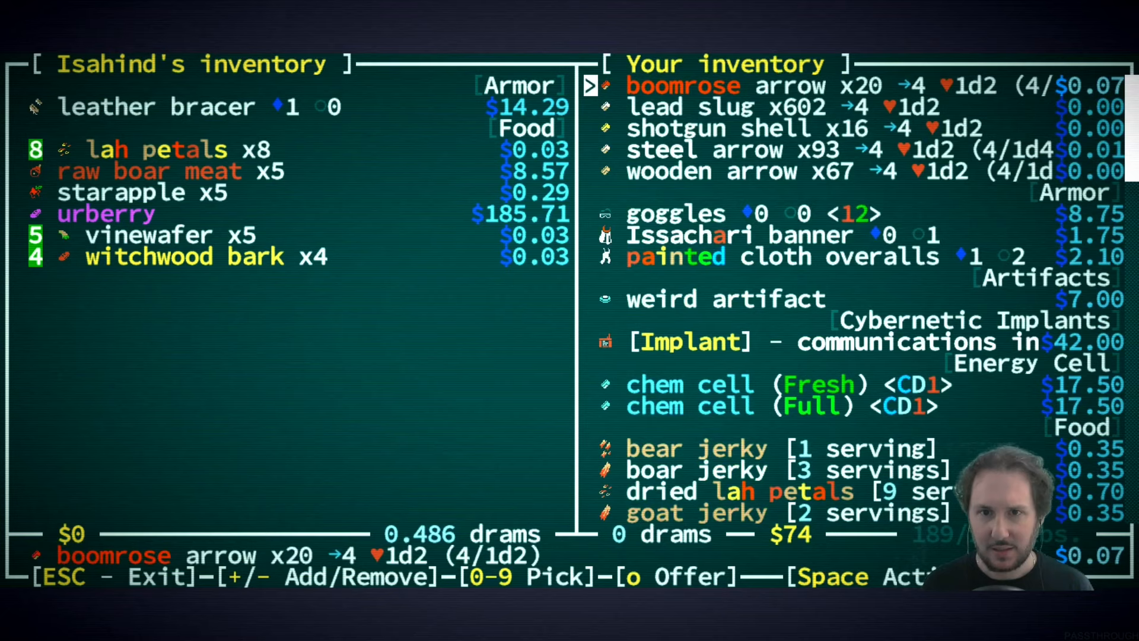
{"action": "scroll", "scroll_direction": "down", "scroll_amount": 3}
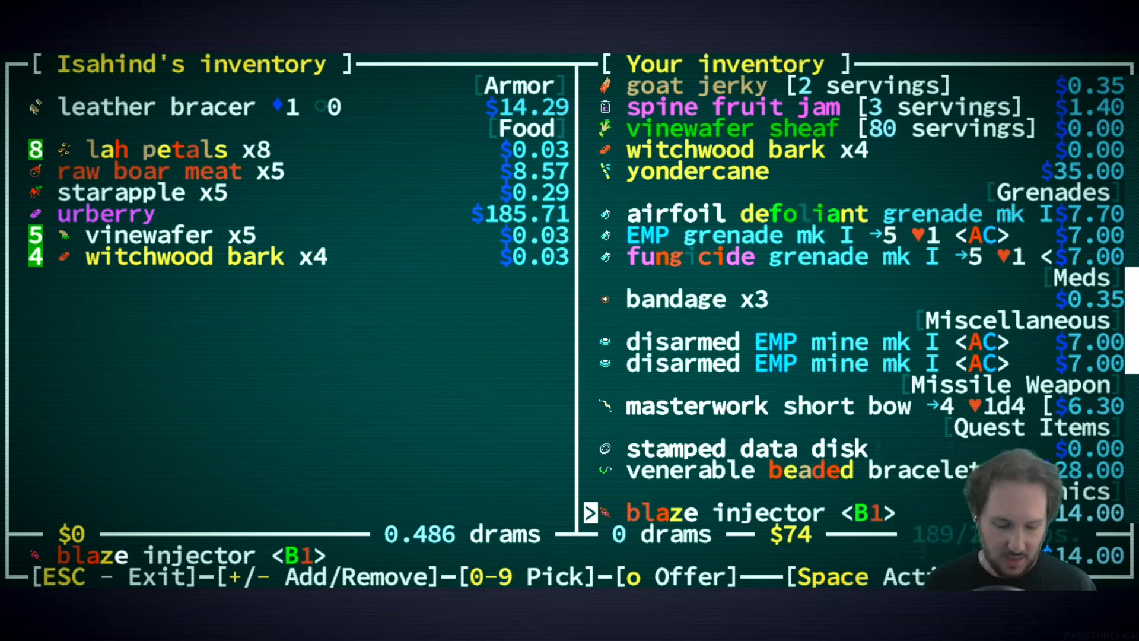
{"action": "key", "text": "Escape"}
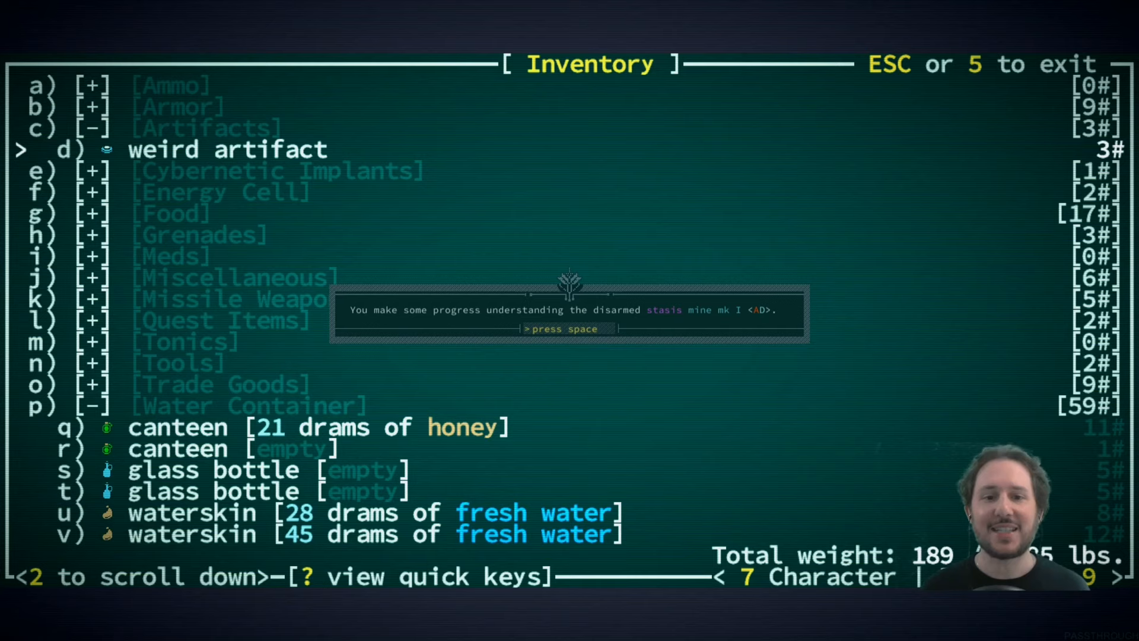
- Dismiss the progress message from examining the disarmed stasis mine
{"action": "key", "text": "space"}
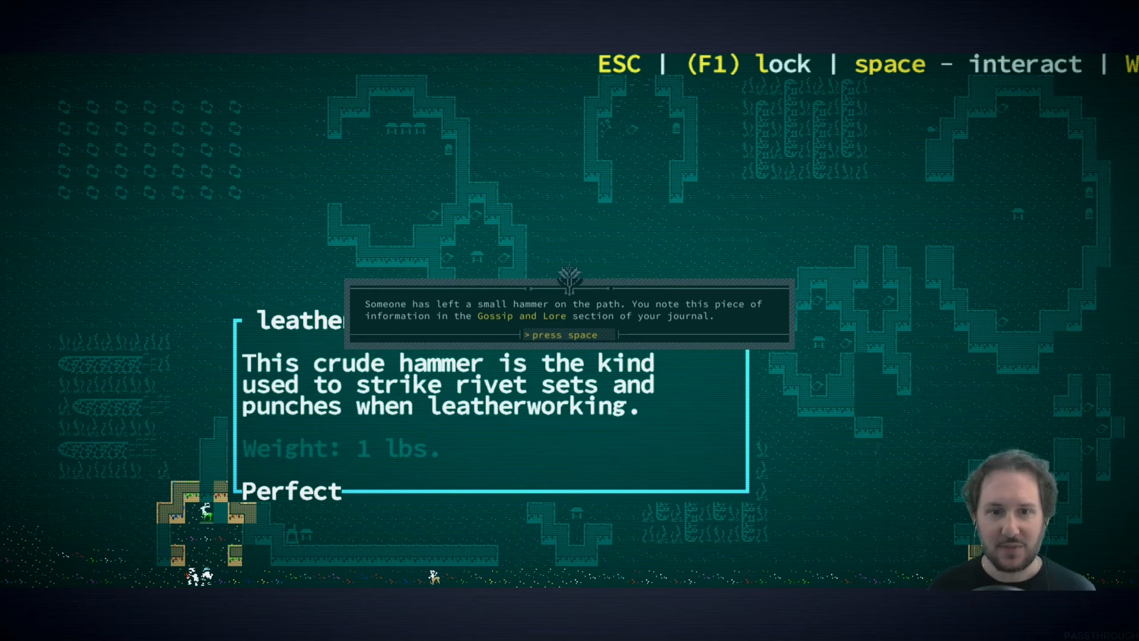
- Dismiss the small hammer note and bring up the system menu
{"action": "key", "text": "space"}
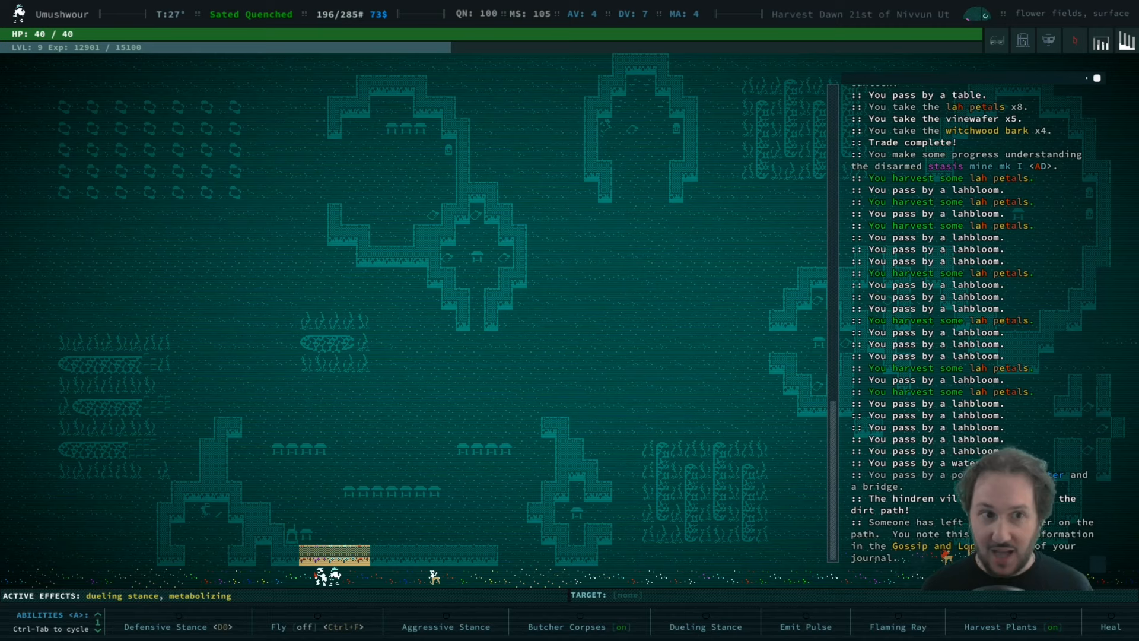
{"action": "key", "text": "Escape"}
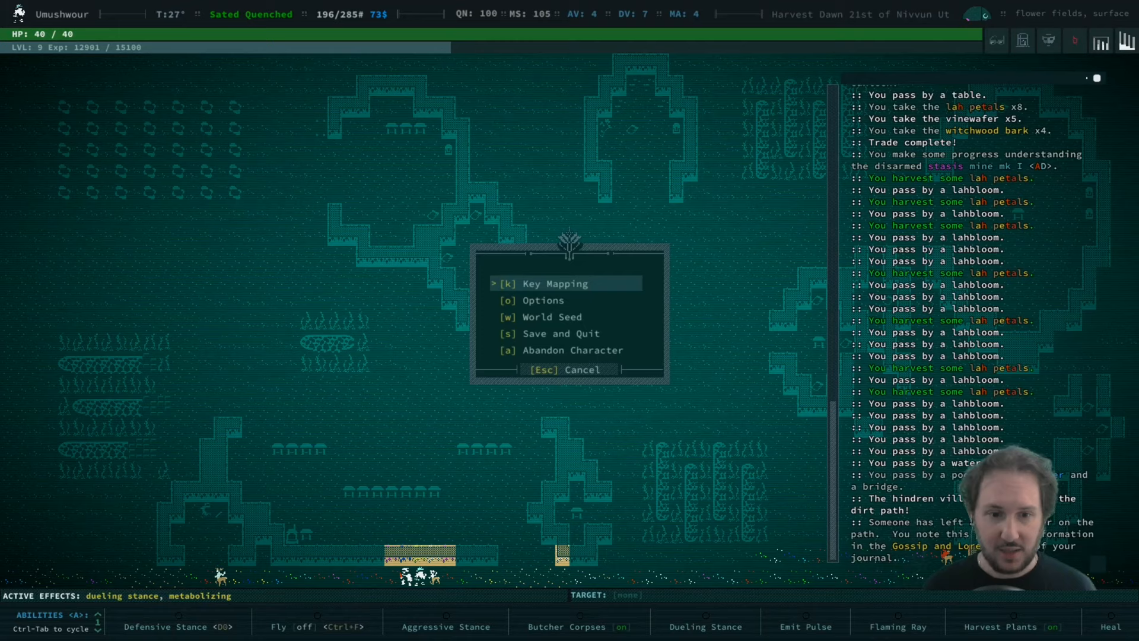
- Close the system menu to return to the Bey Lah map
{"action": "key", "text": "Escape"}
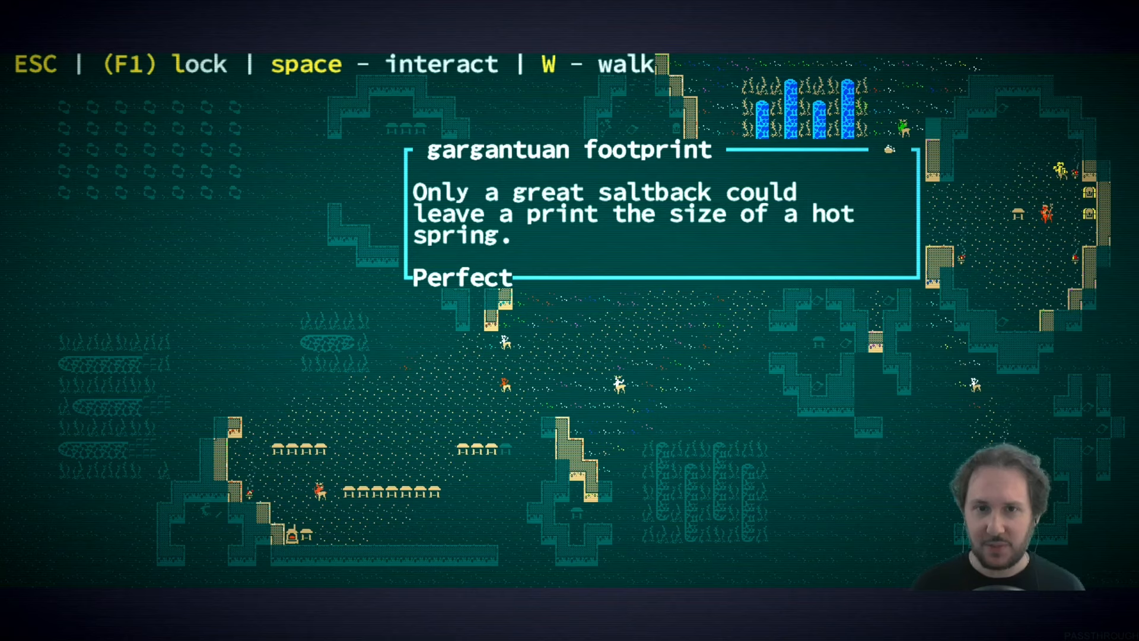
- Log the saltback footprint as evidence and dismiss the Kith and Kin step notice
{"action": "key", "text": "space"}
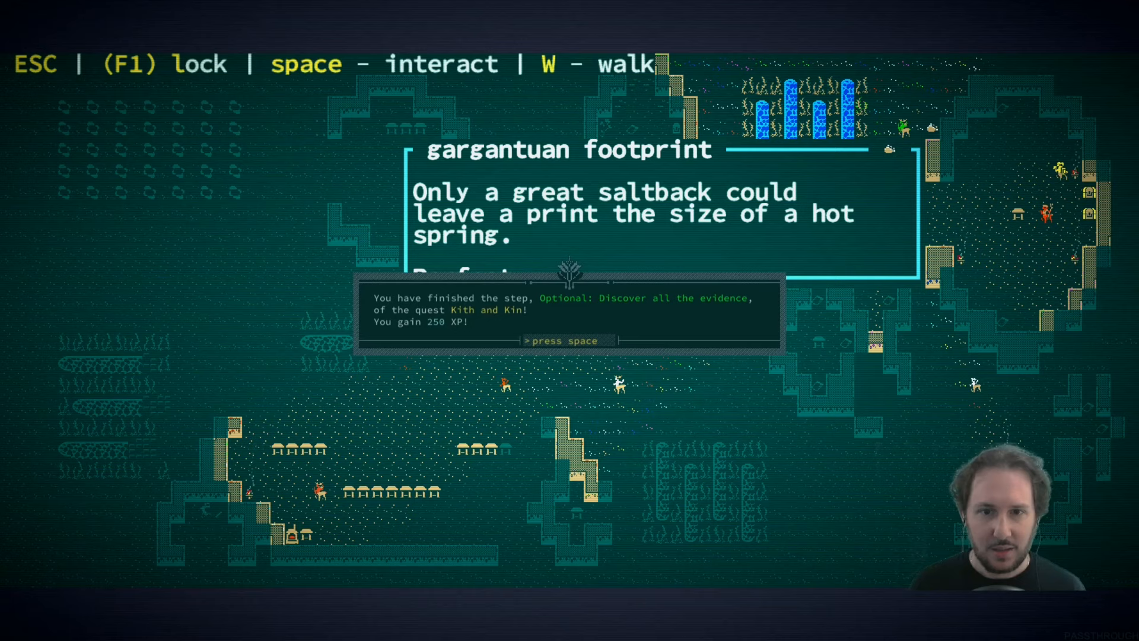
{"action": "key", "text": "space"}
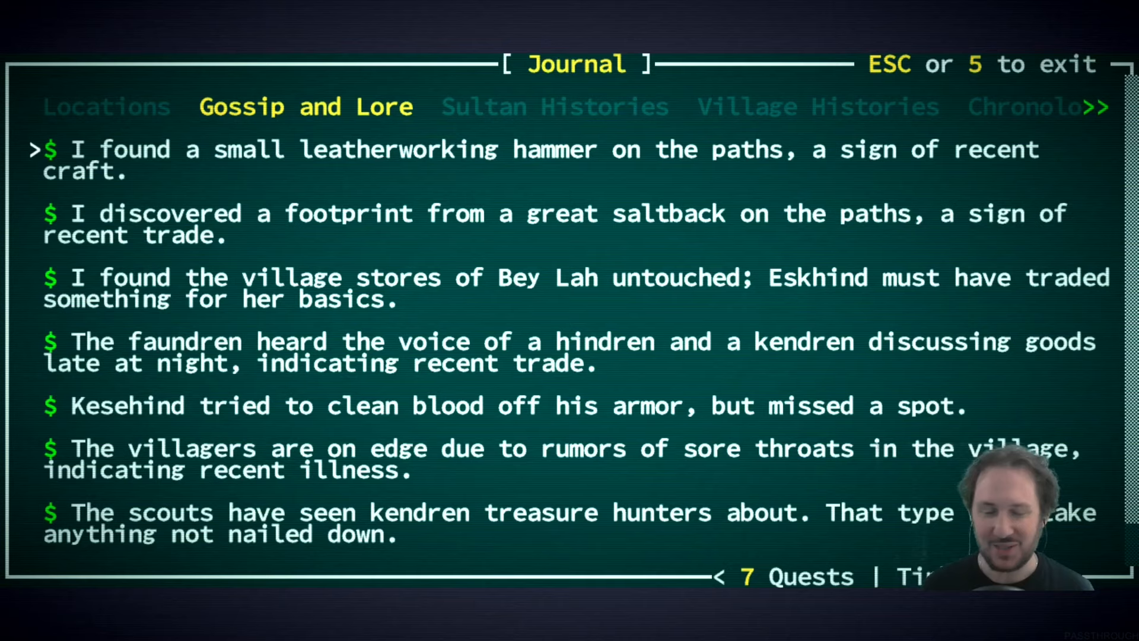
- Scroll through the Kindrish clues to the Hindriarch entry, then move to Locations
{"action": "key", "text": "down"}
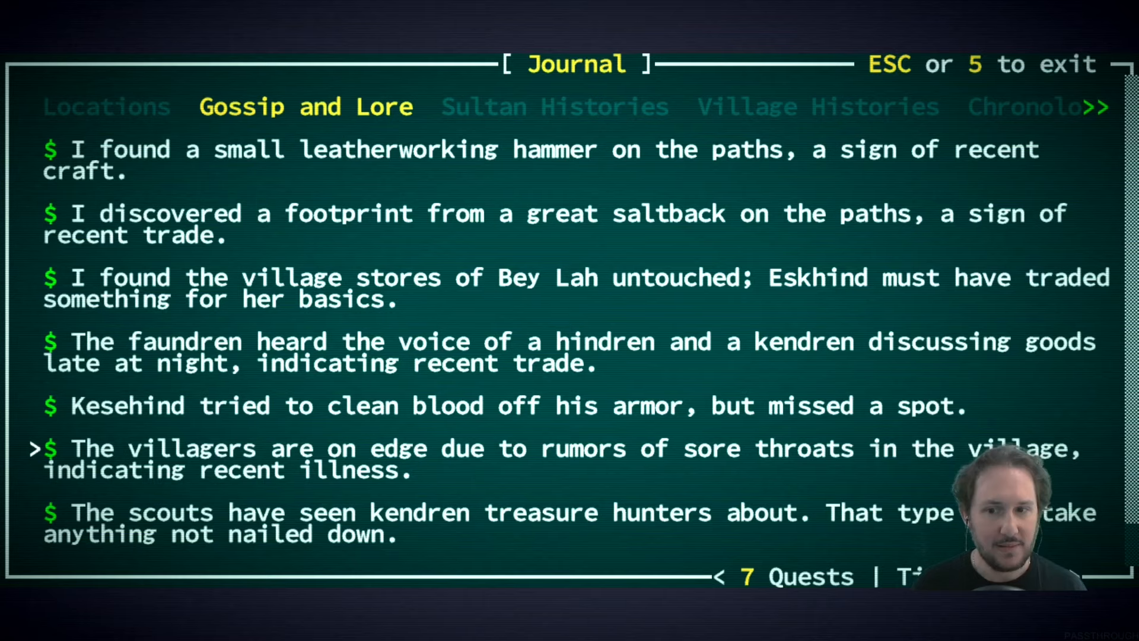
{"action": "scroll", "scroll_direction": "down", "scroll_amount": 3}
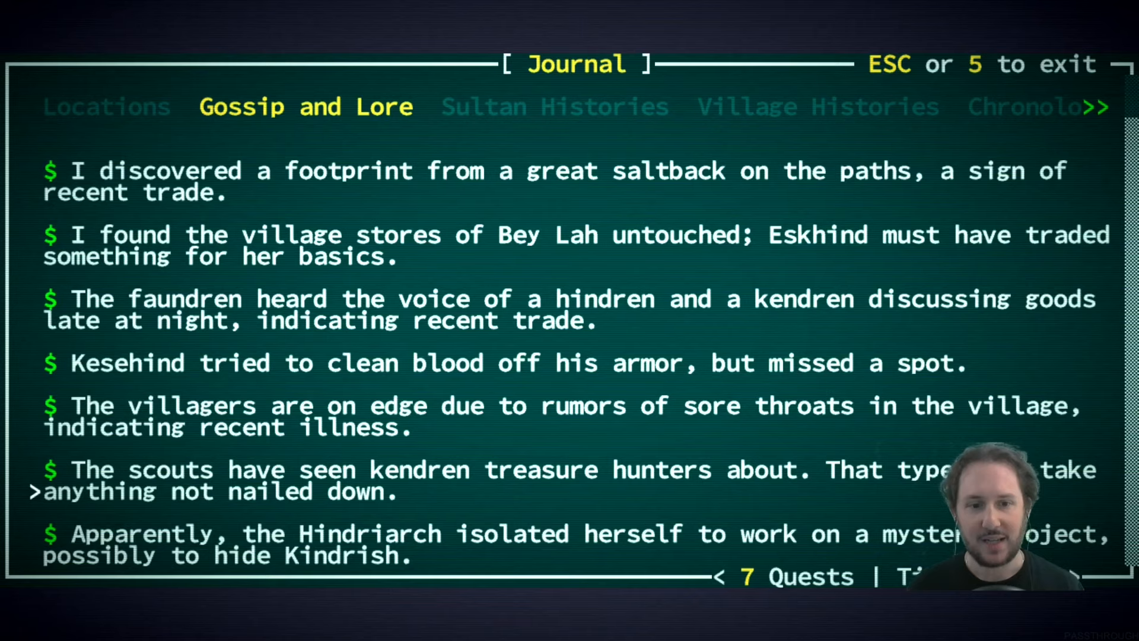
{"action": "key", "text": "Escape"}
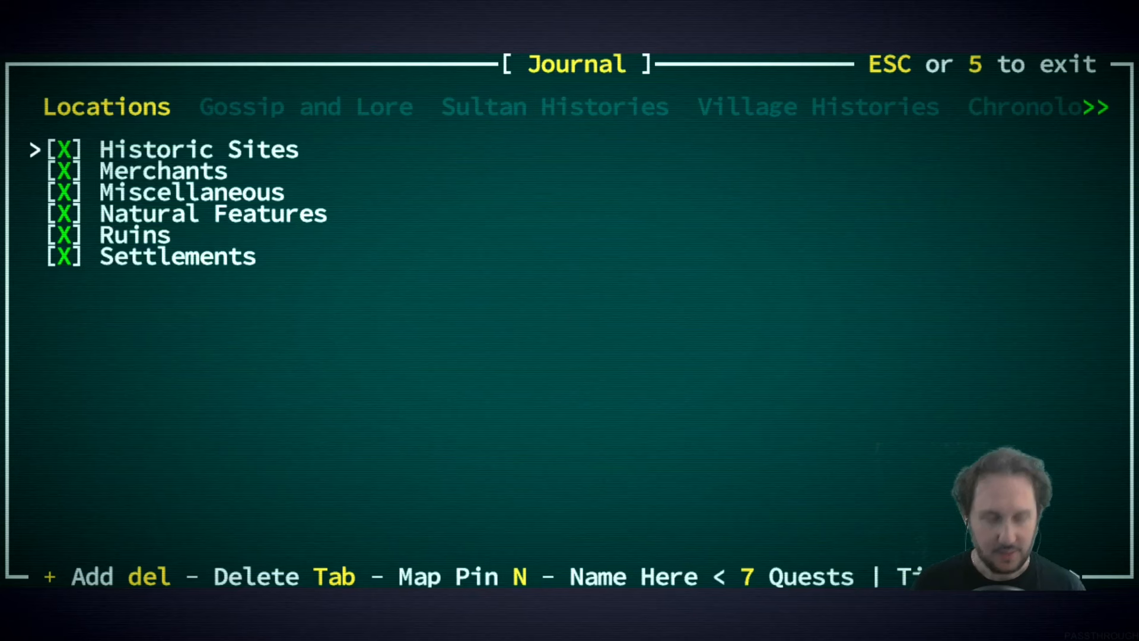
- Review the hammer, saltback footprint and untouched village stores clues in Gossip and Lore
{"action": "left_click", "coordinate": [299, 107]}
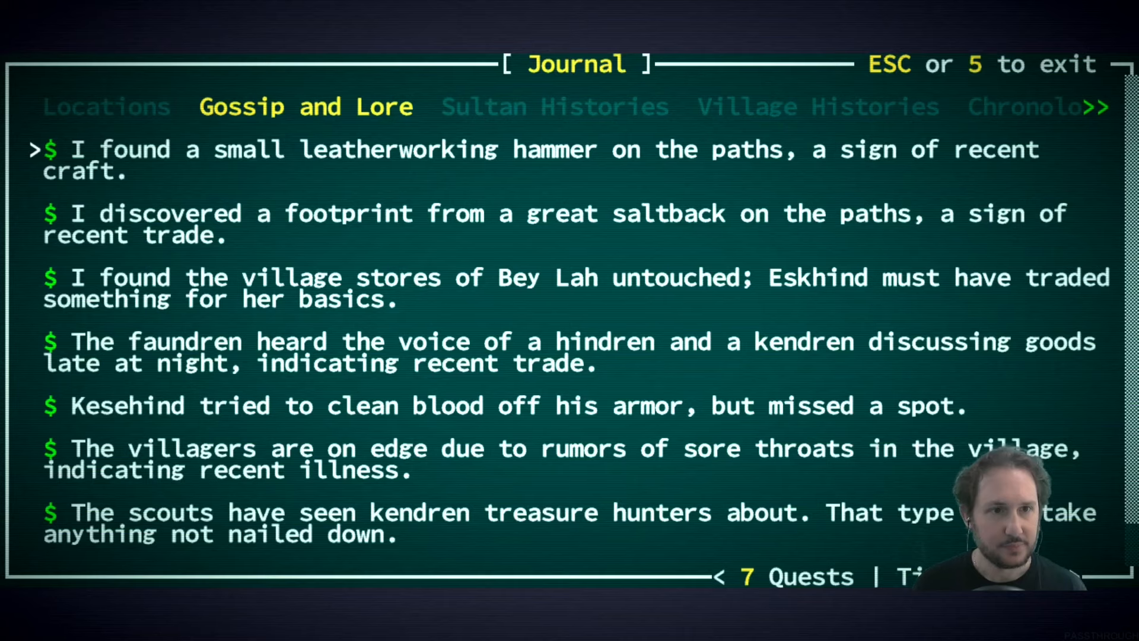
{"action": "key", "text": "Down"}
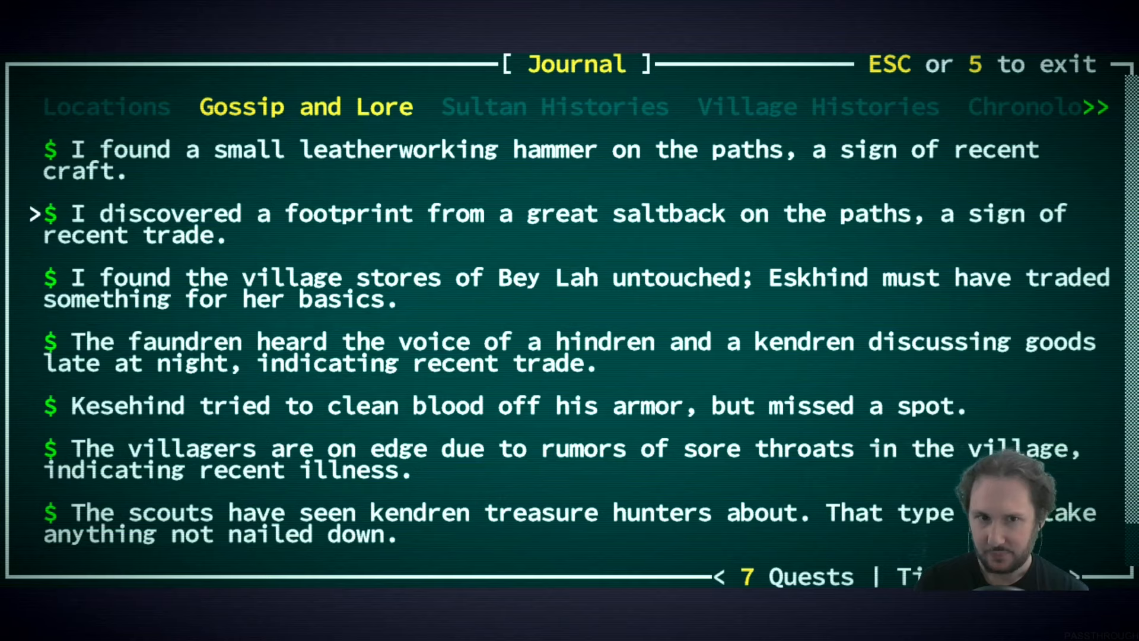
{"action": "key", "text": "down"}
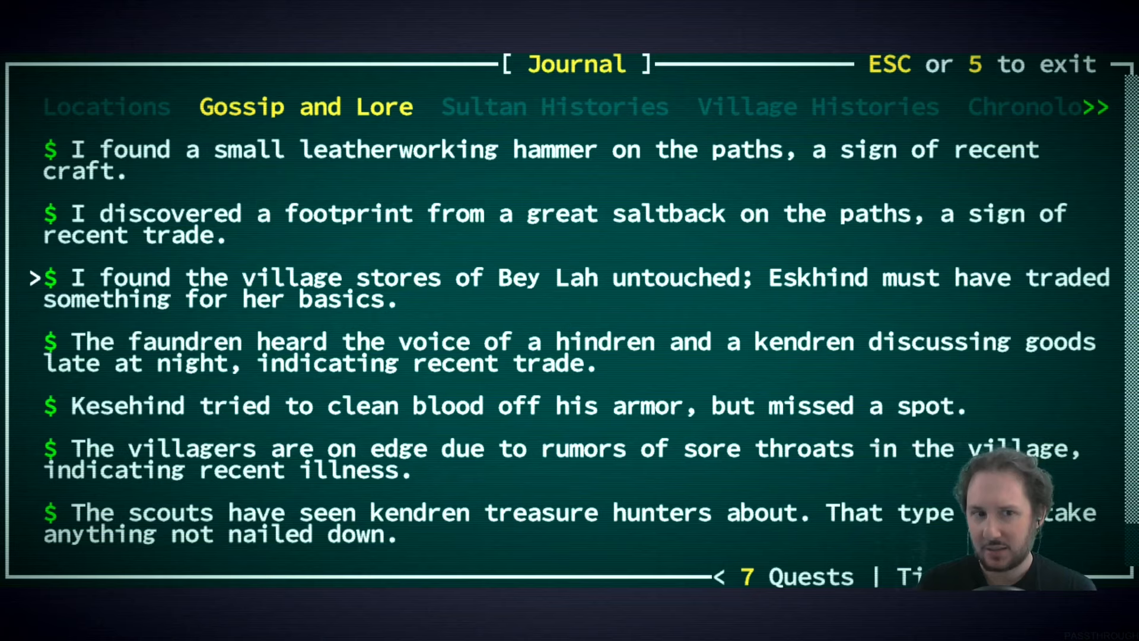
{"action": "key", "text": "up"}
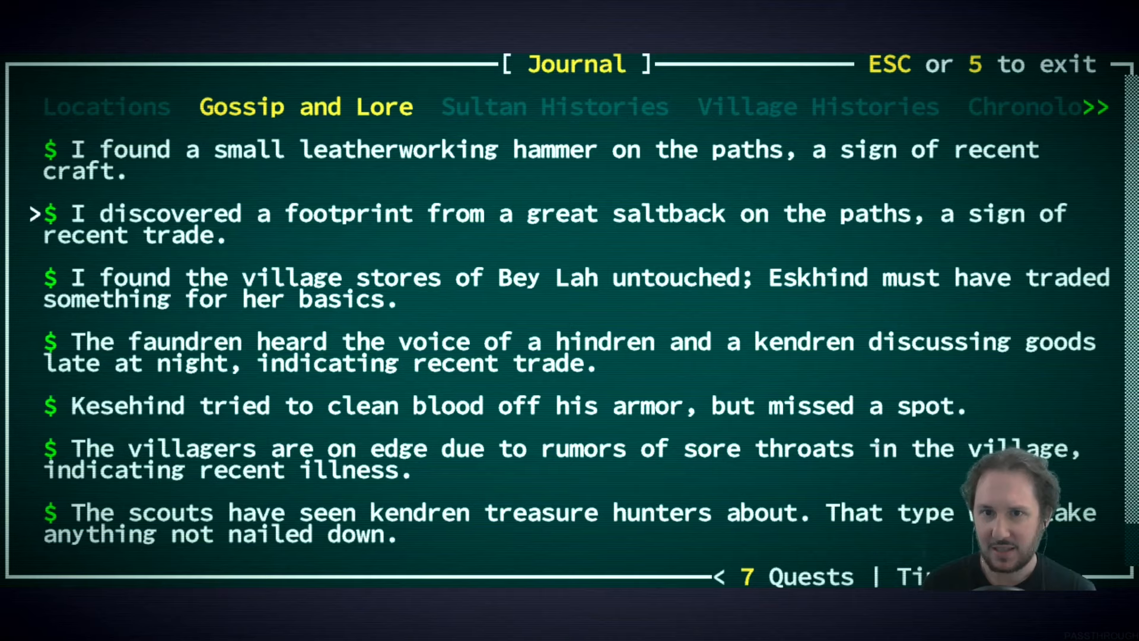
{"action": "key", "text": "Up"}
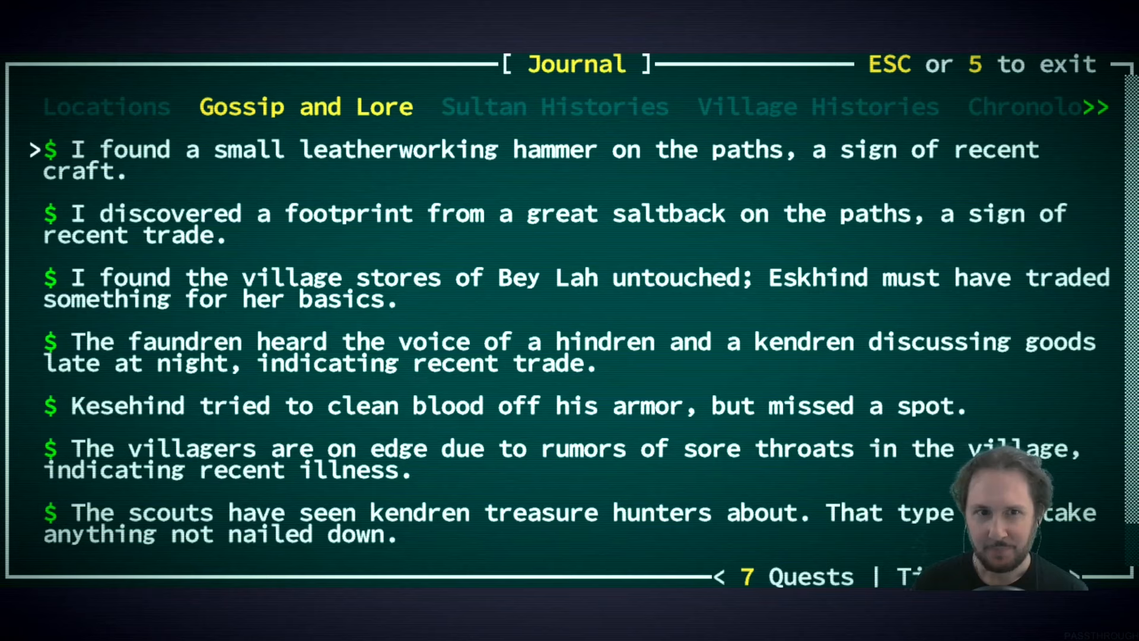
- Browse further rumors like sore throats, then bring up Warden Neelahind's suspect questions
{"action": "key", "text": "Escape"}
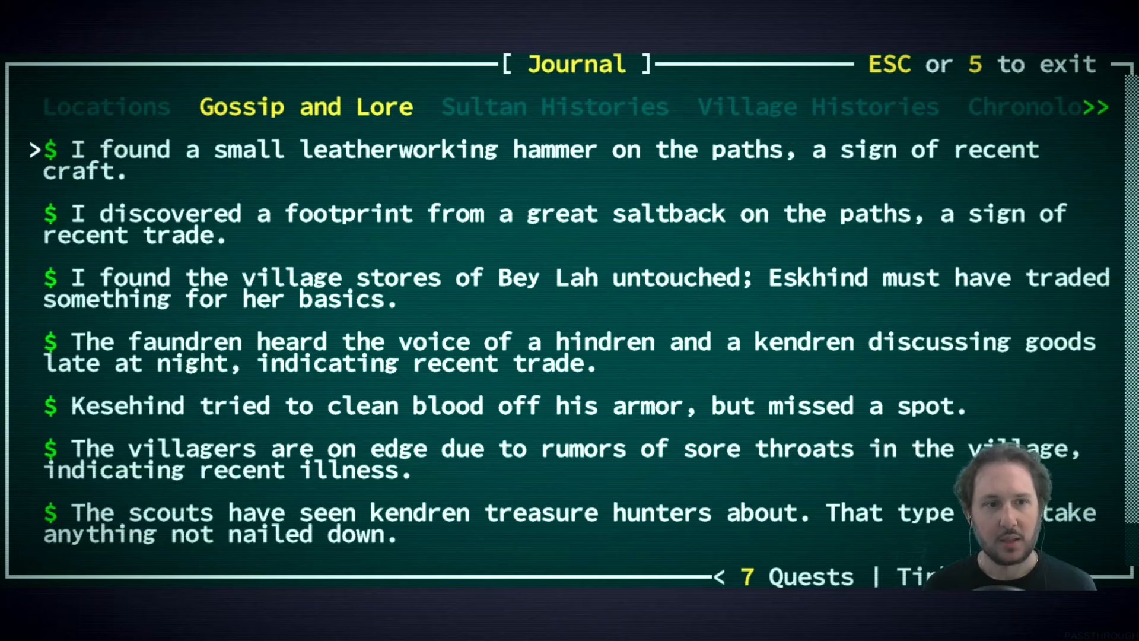
{"action": "key", "text": "down"}
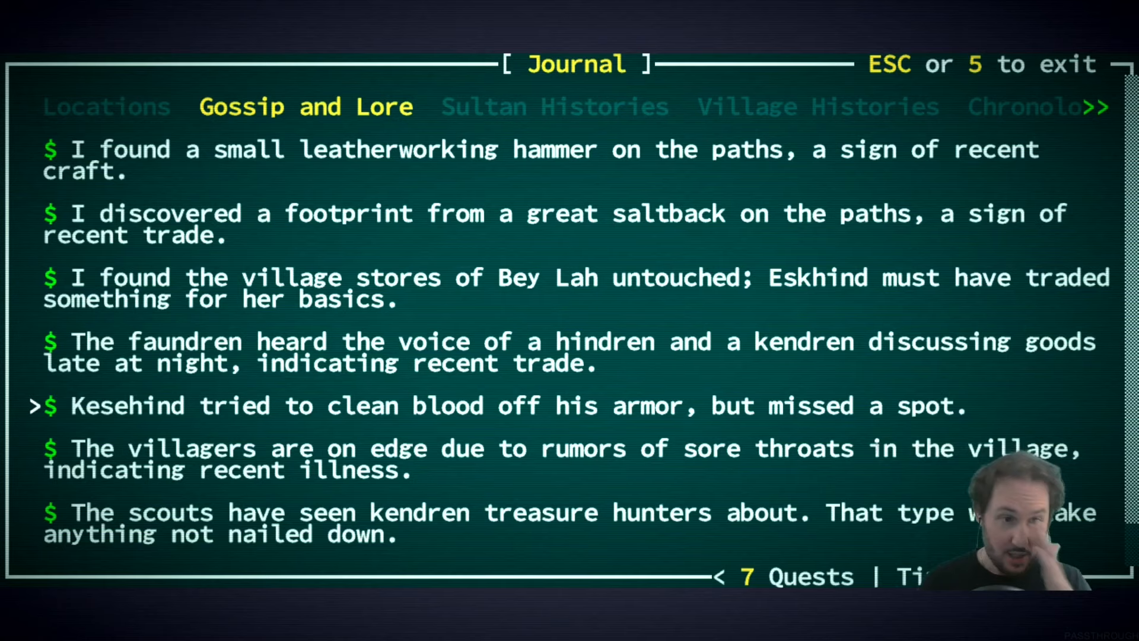
{"action": "key", "text": "Down"}
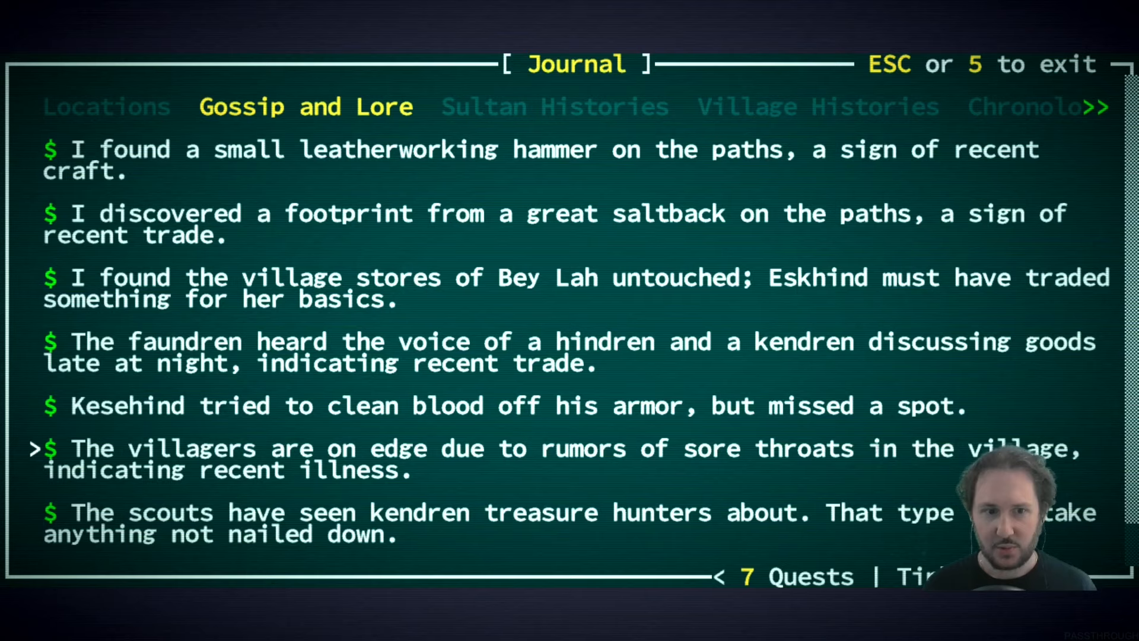
{"action": "scroll", "scroll_direction": "down", "scroll_amount": 3}
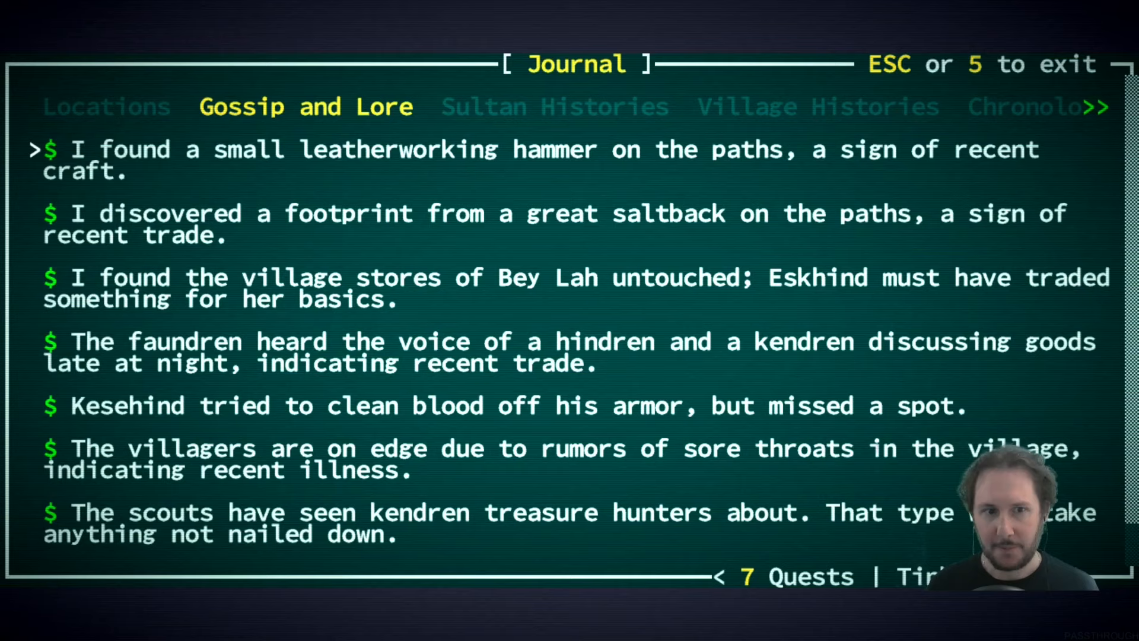
{"action": "key", "text": "Escape"}
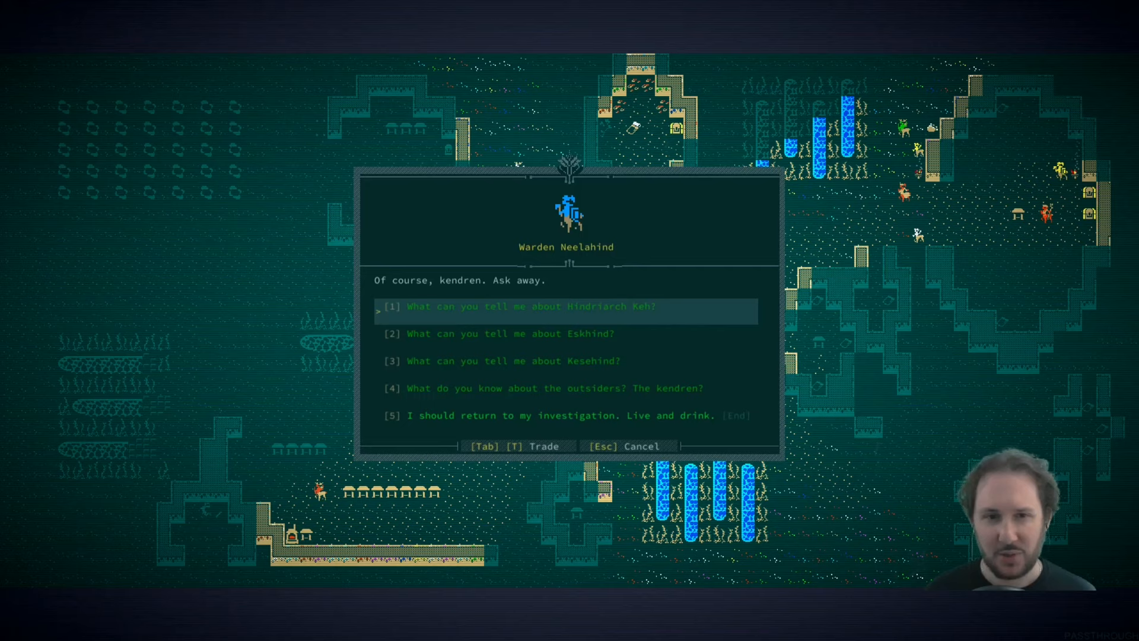
- Highlight the Eskhind question, end Neelahind's conversation, and return to the journal clues
{"action": "key", "text": "Down"}
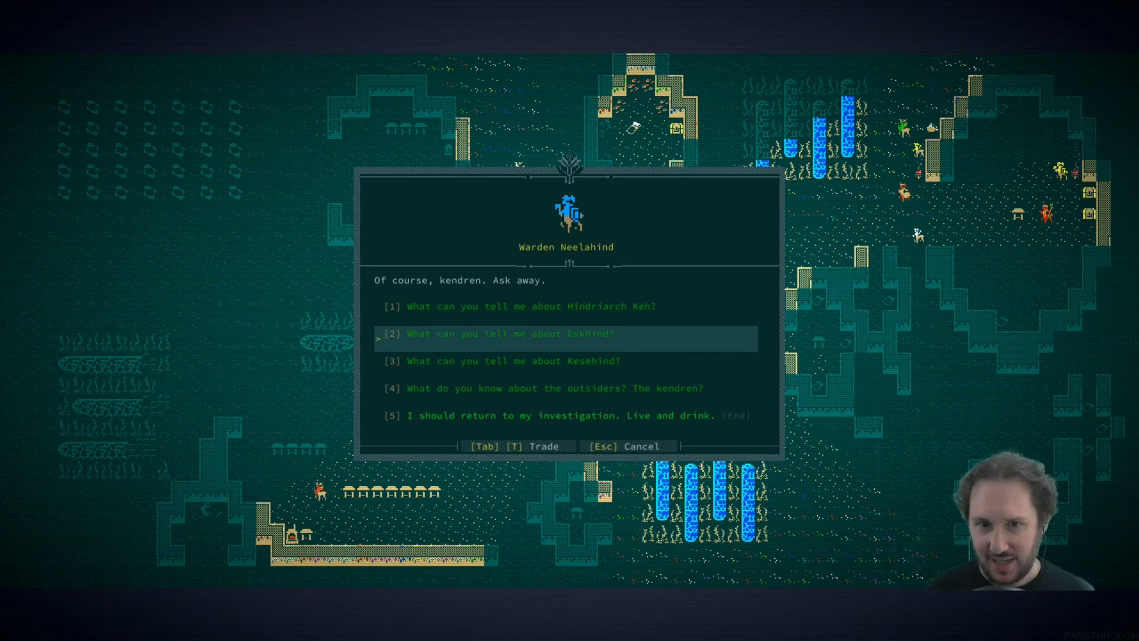
{"action": "key", "text": "Escape"}
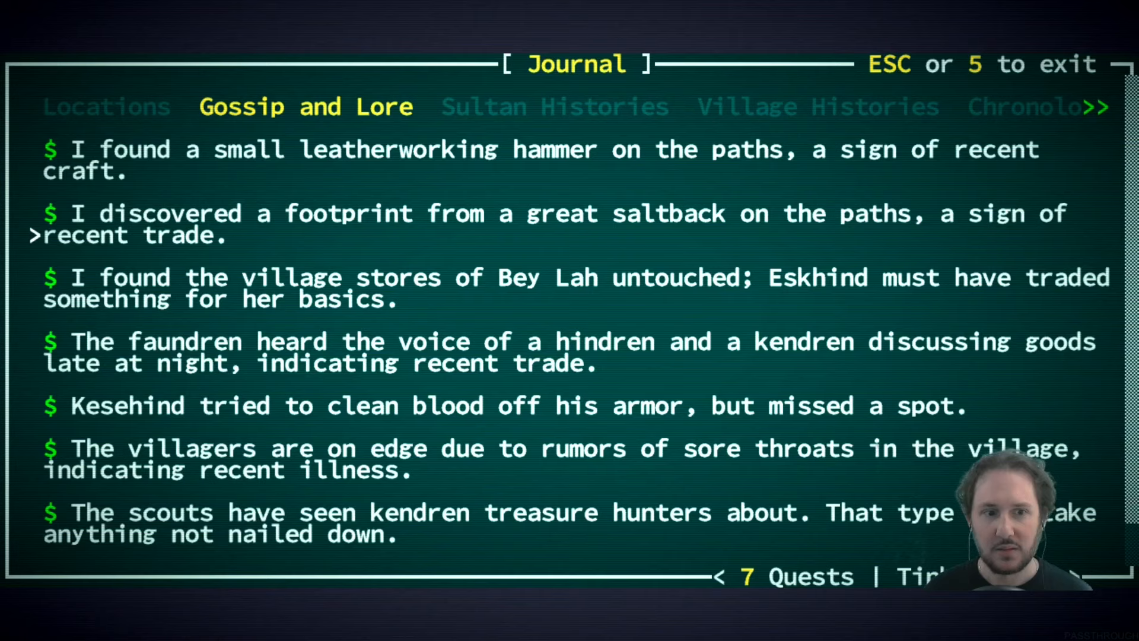
- Ask Eskhind about the brother the Hindriarch mentioned
{"action": "scroll", "scroll_direction": "down", "scroll_amount": 3}
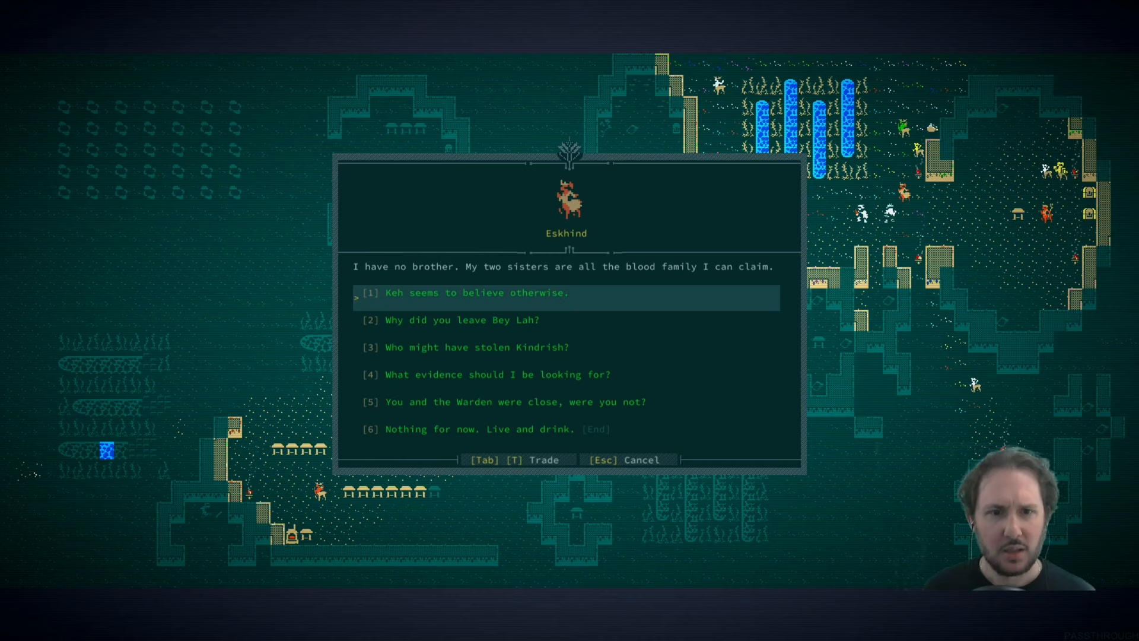
- Ask Eskhind about Keh's claim, evidence, suspects and leaving Bey Lah, then briefly trade
{"action": "left_click", "coordinate": [474, 292]}
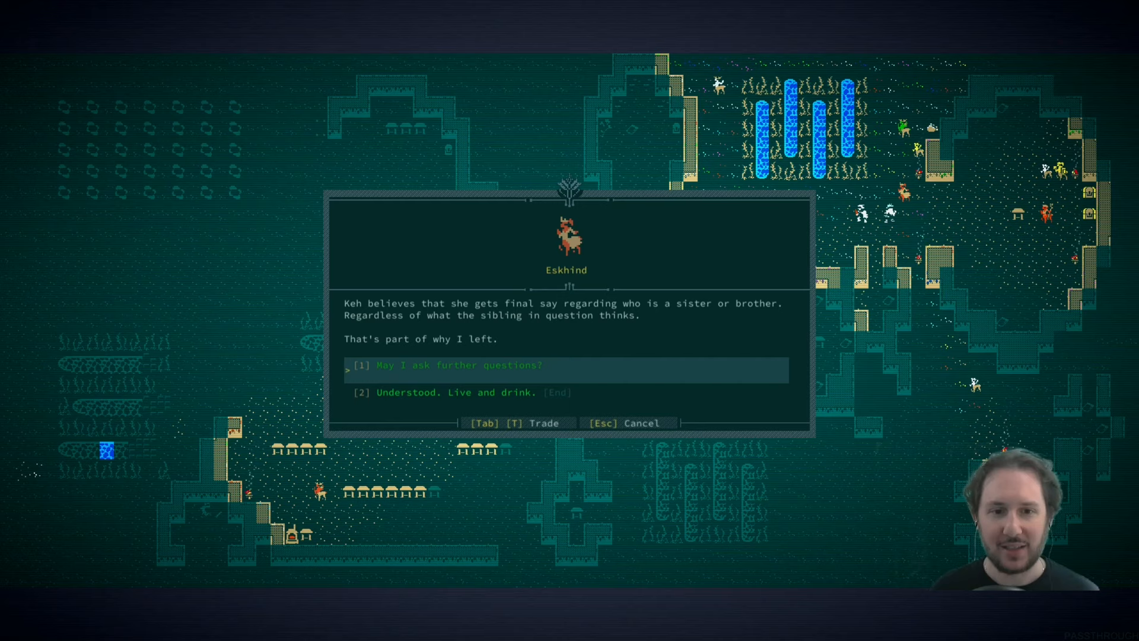
{"action": "left_click", "coordinate": [445, 366]}
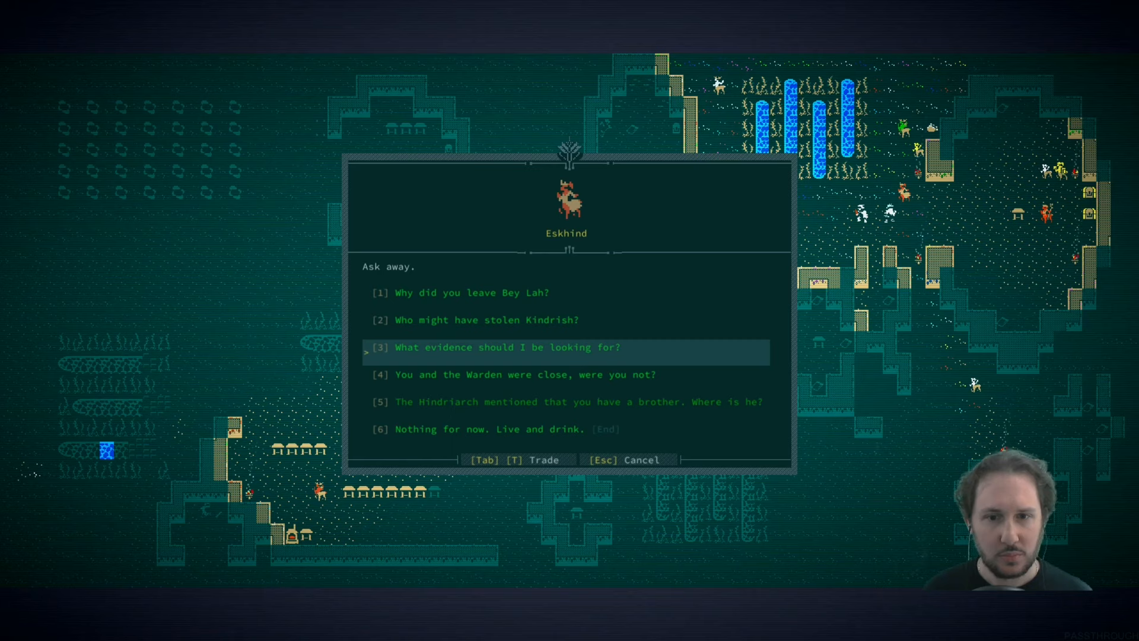
{"action": "left_click", "coordinate": [506, 347]}
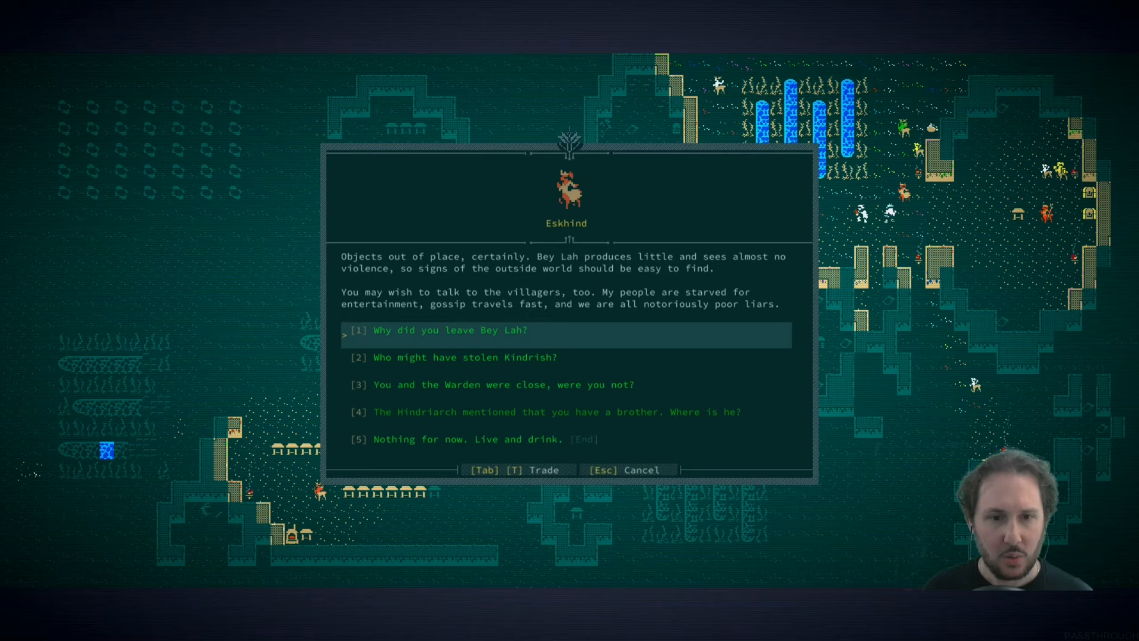
{"action": "left_click", "coordinate": [465, 357]}
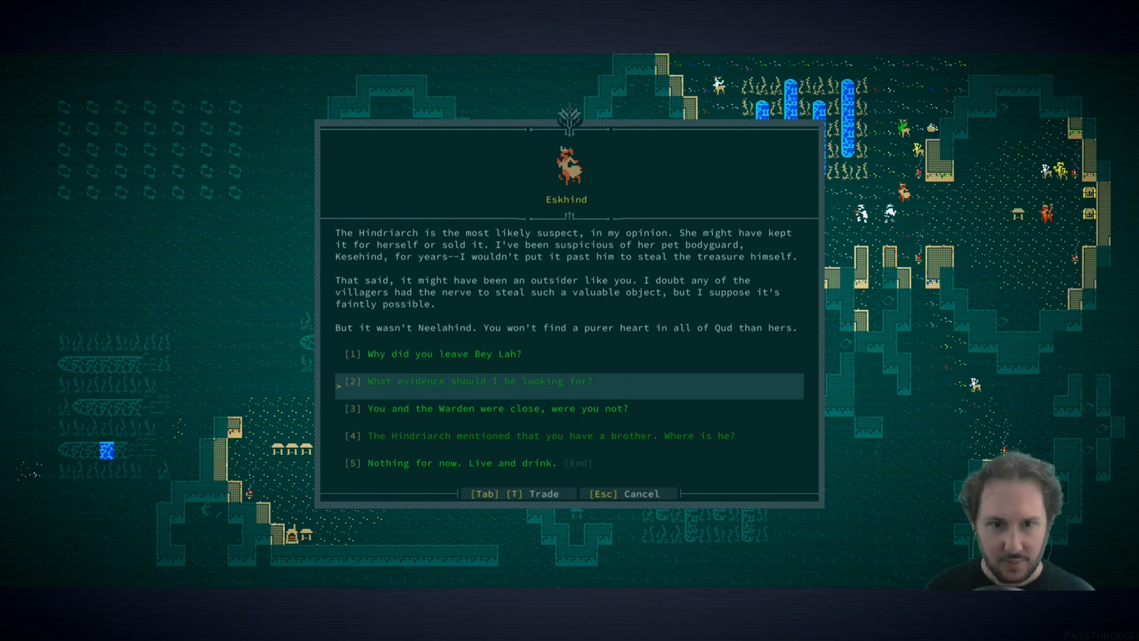
{"action": "left_click", "coordinate": [444, 354]}
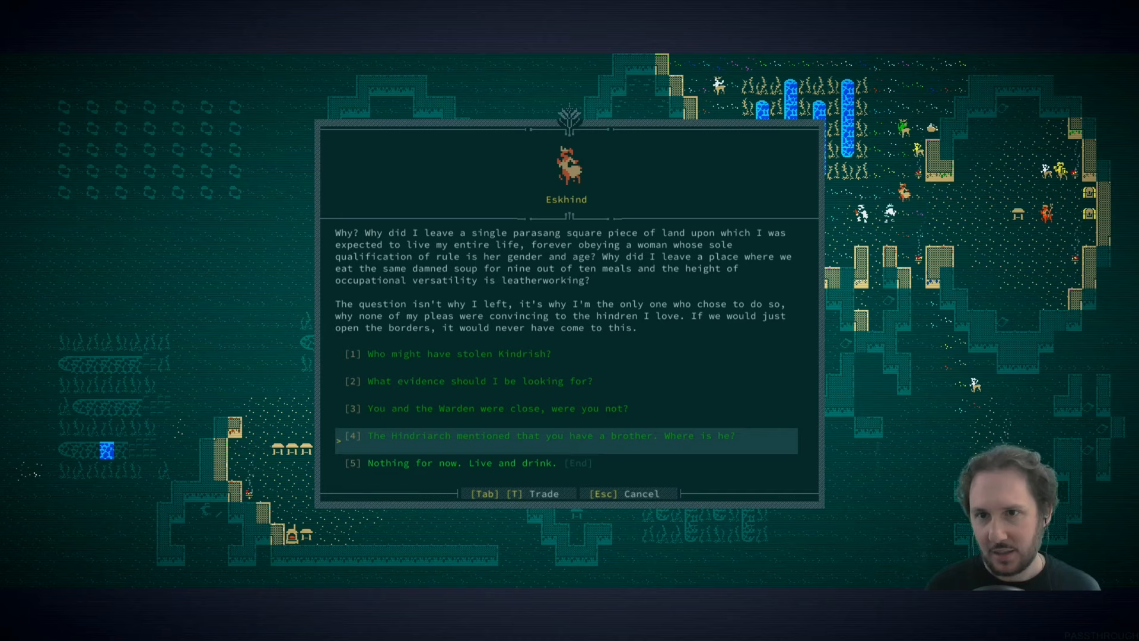
{"action": "key", "text": "down"}
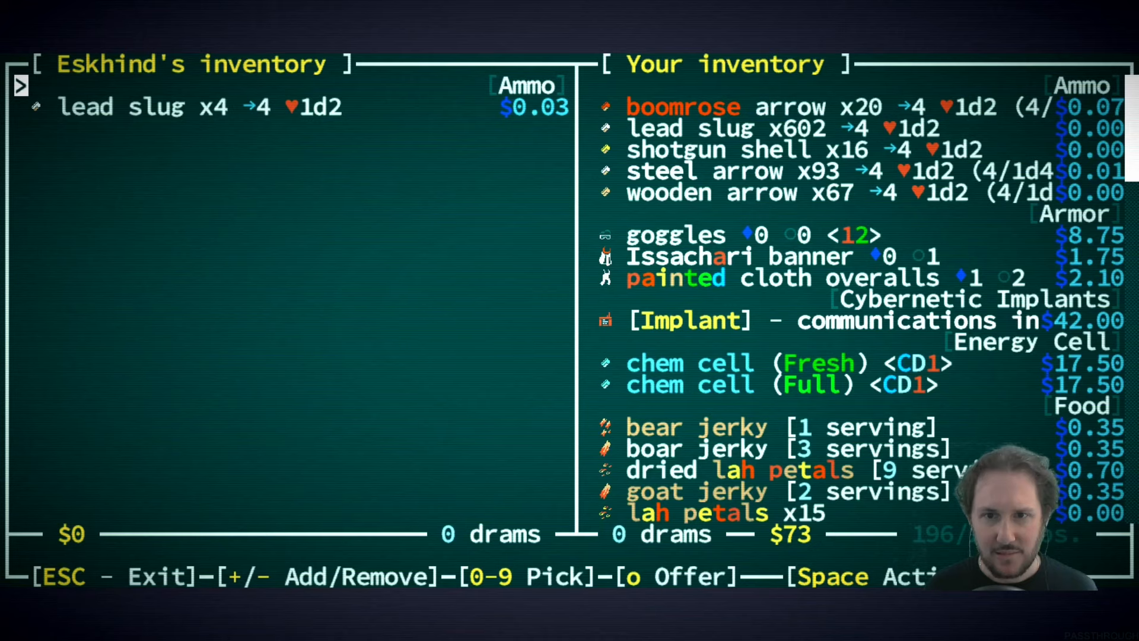
{"action": "key", "text": "Escape"}
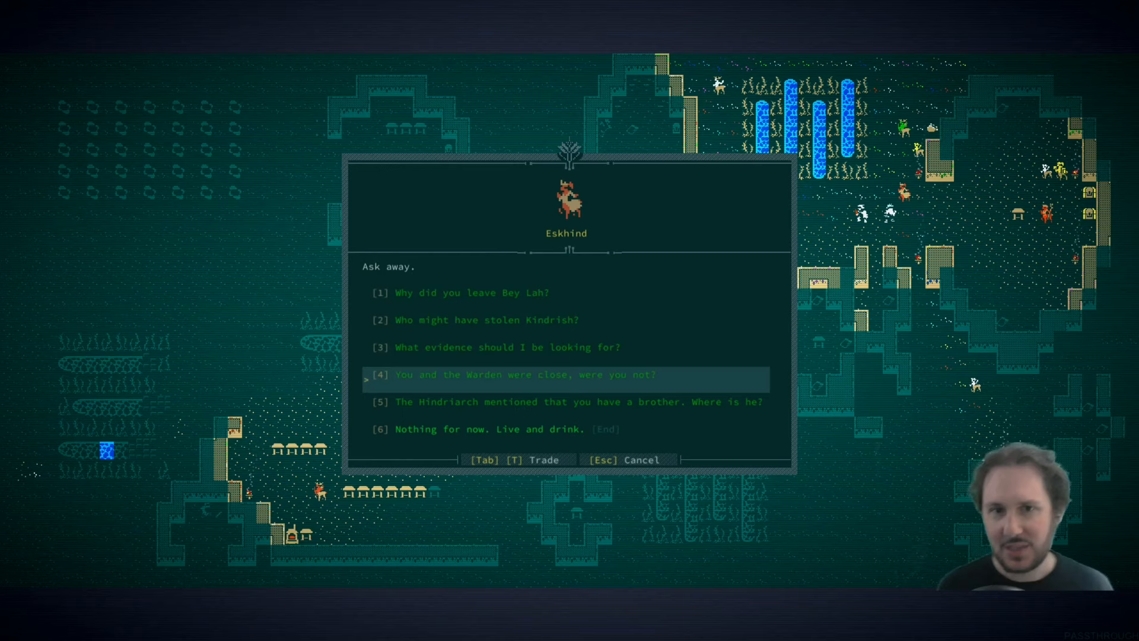